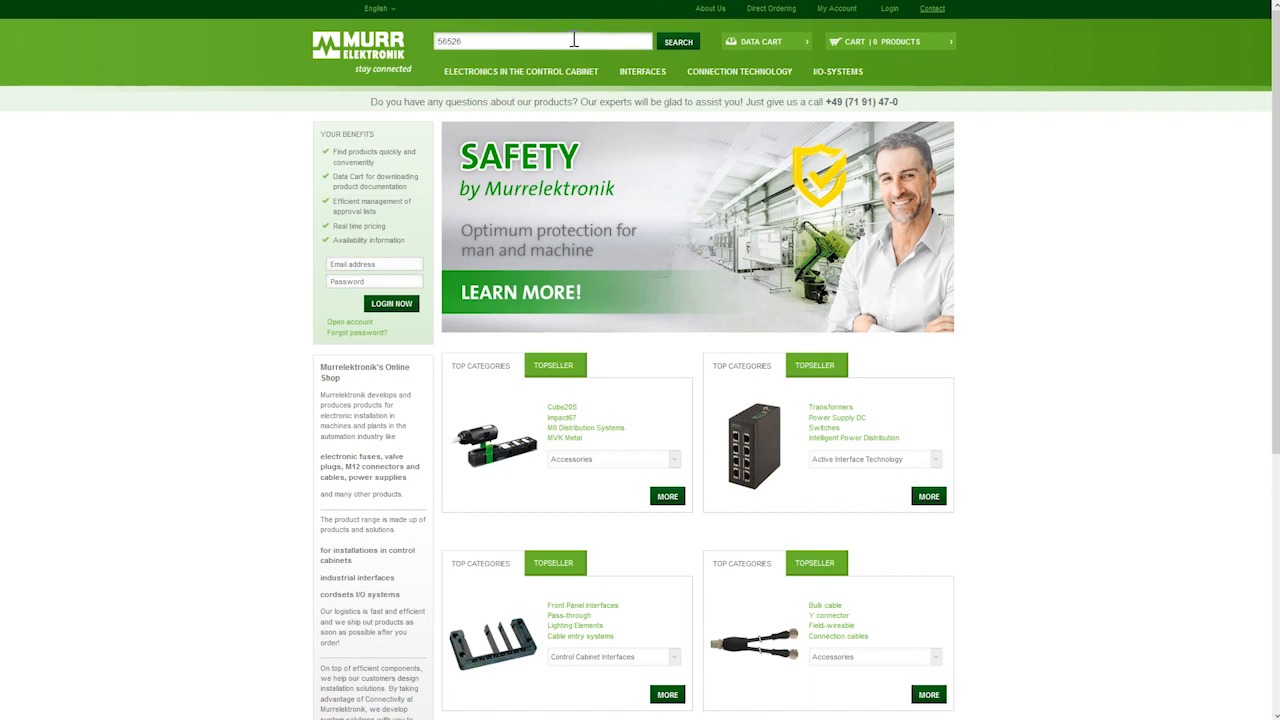
Download the IO-Link Device Tool for Cube67+ Bus Node 56526 from the shop, accepting the terms.
click(683, 41)
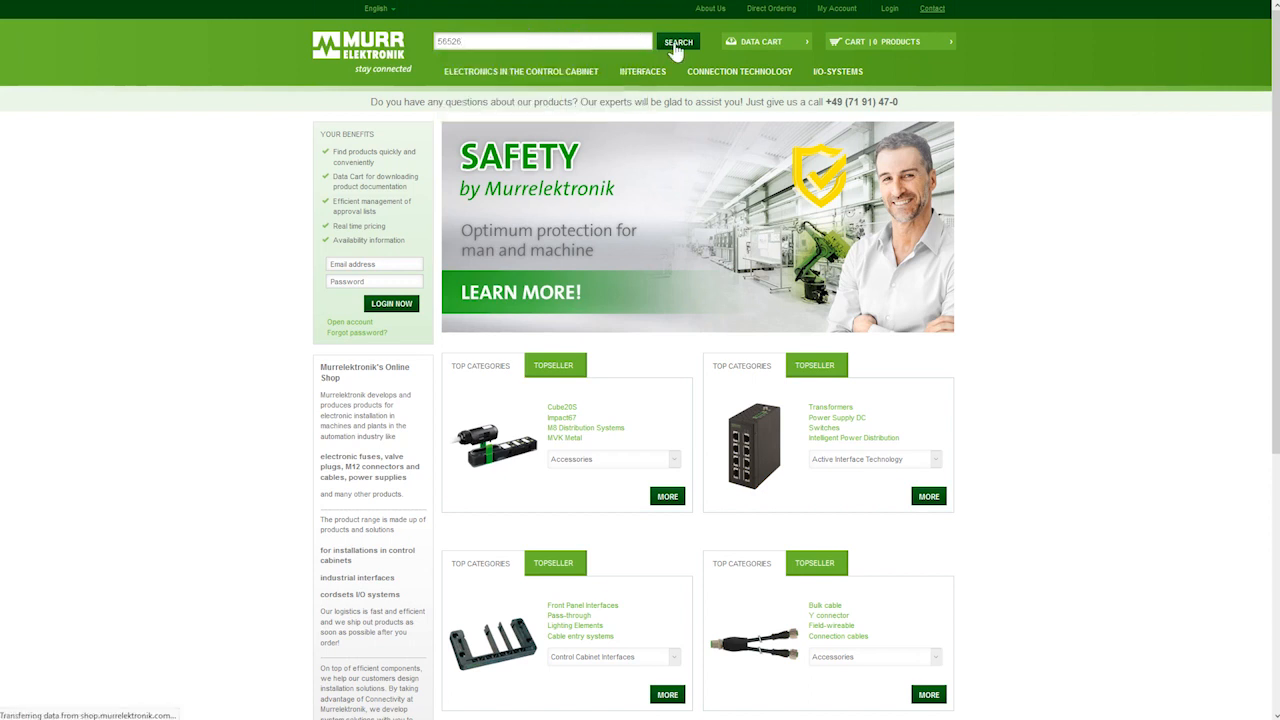
click(685, 41)
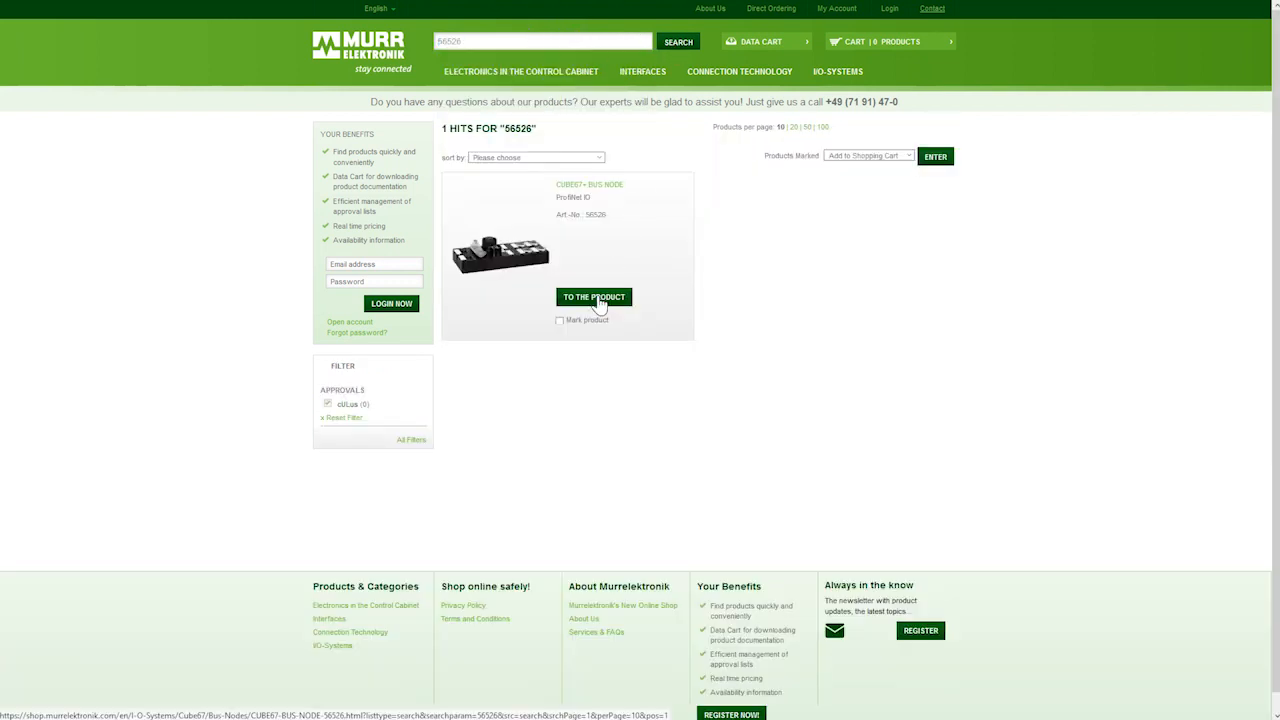
click(593, 297)
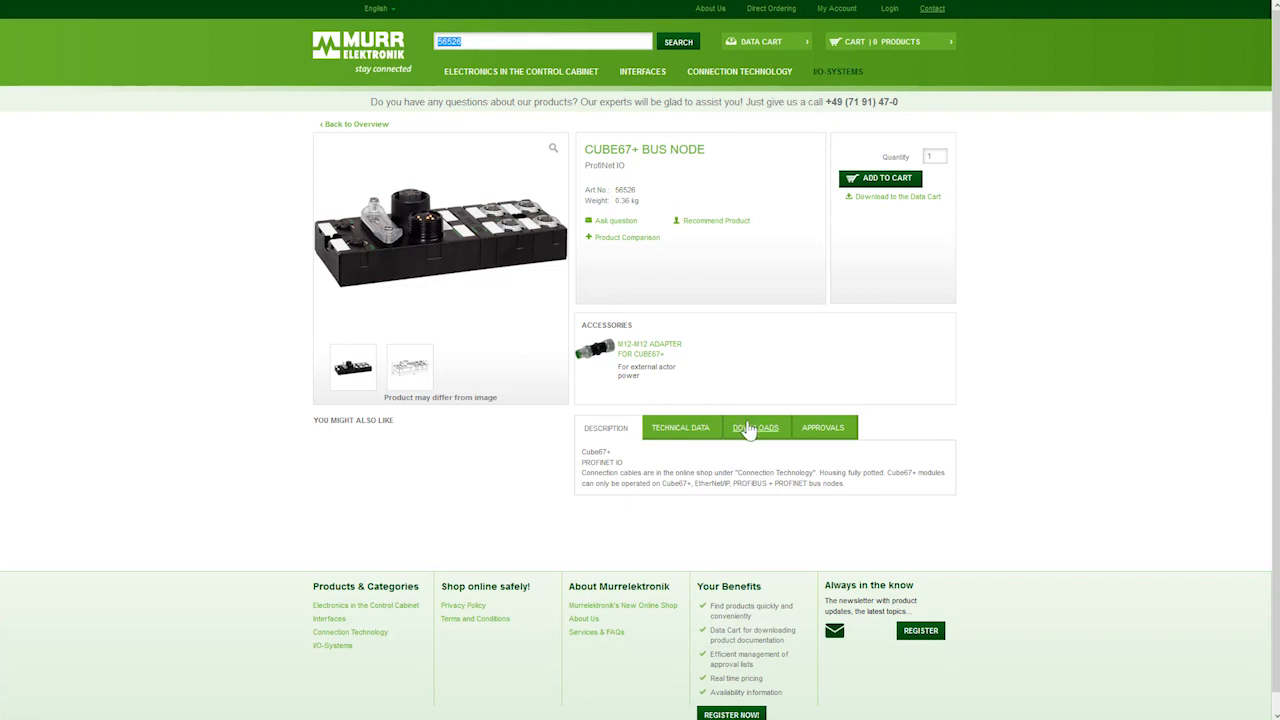
click(754, 427)
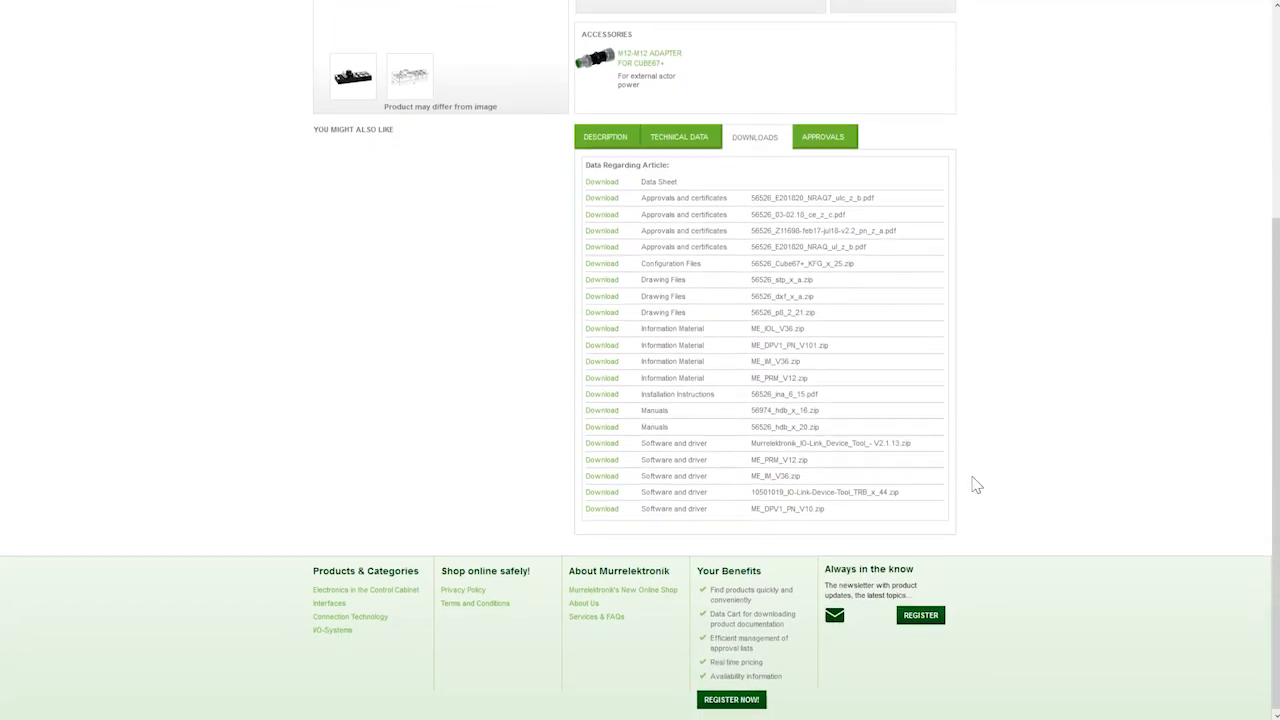
click(602, 443)
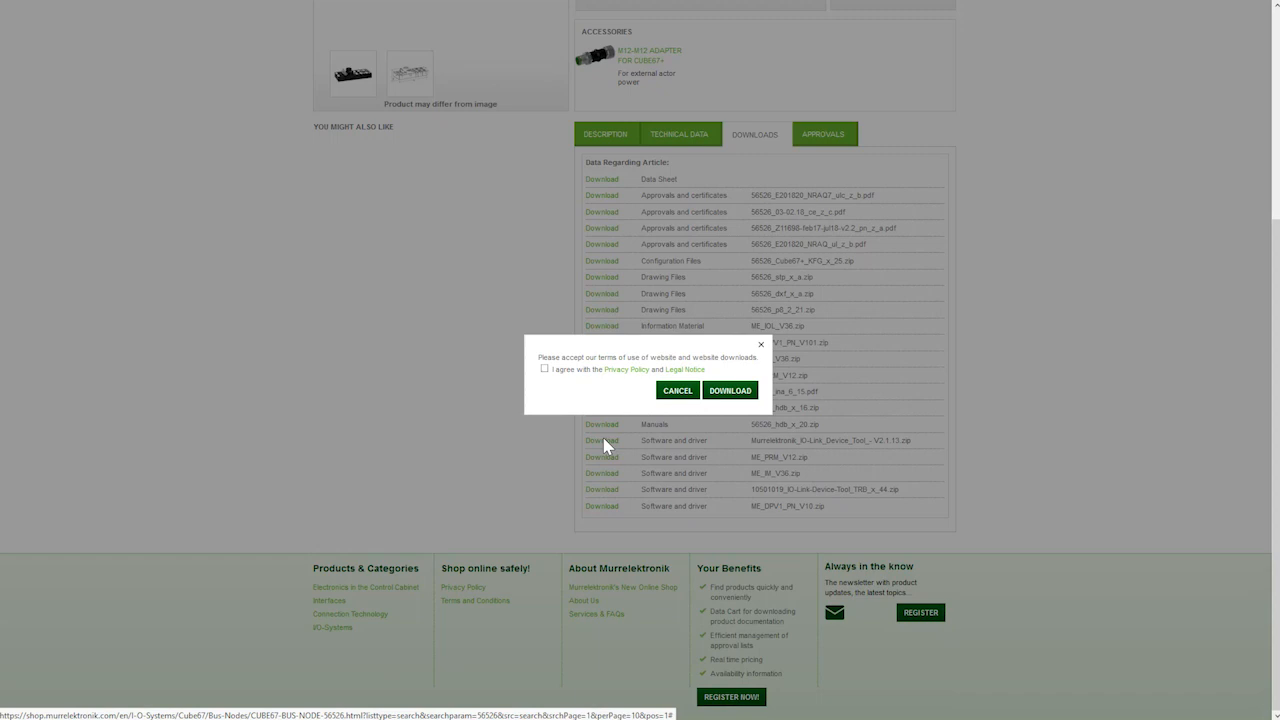
click(544, 370)
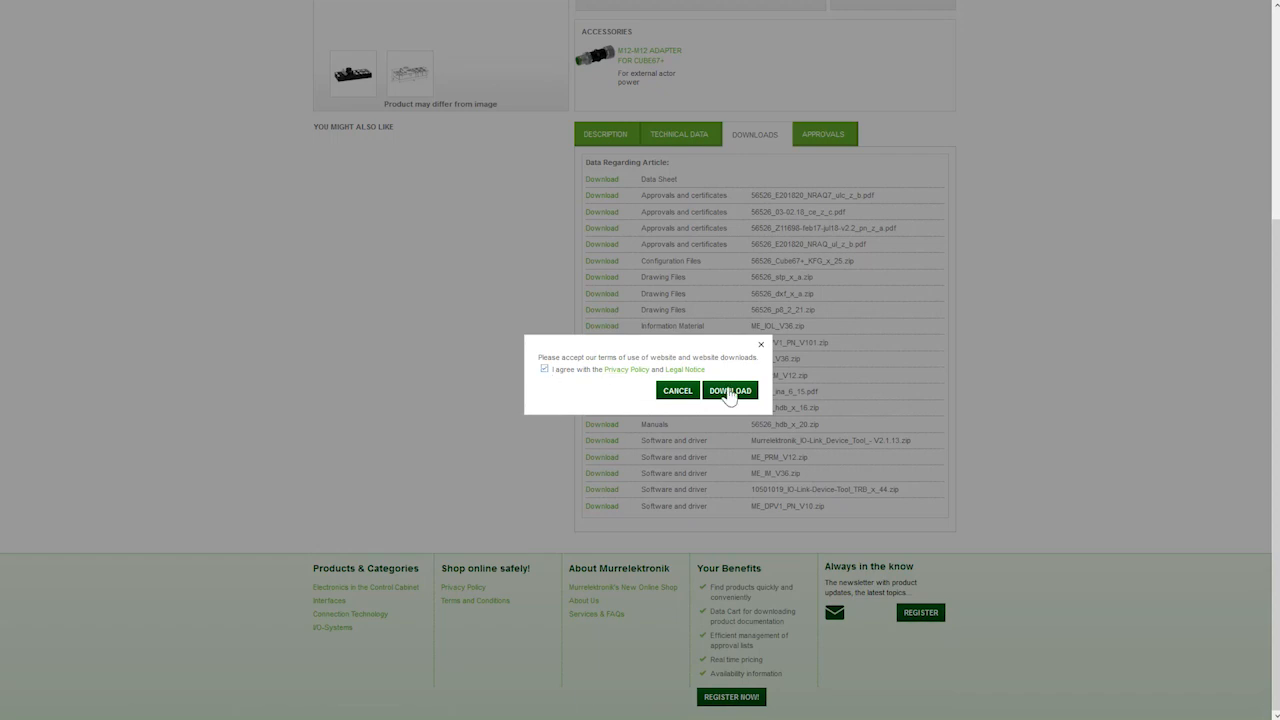
click(729, 390)
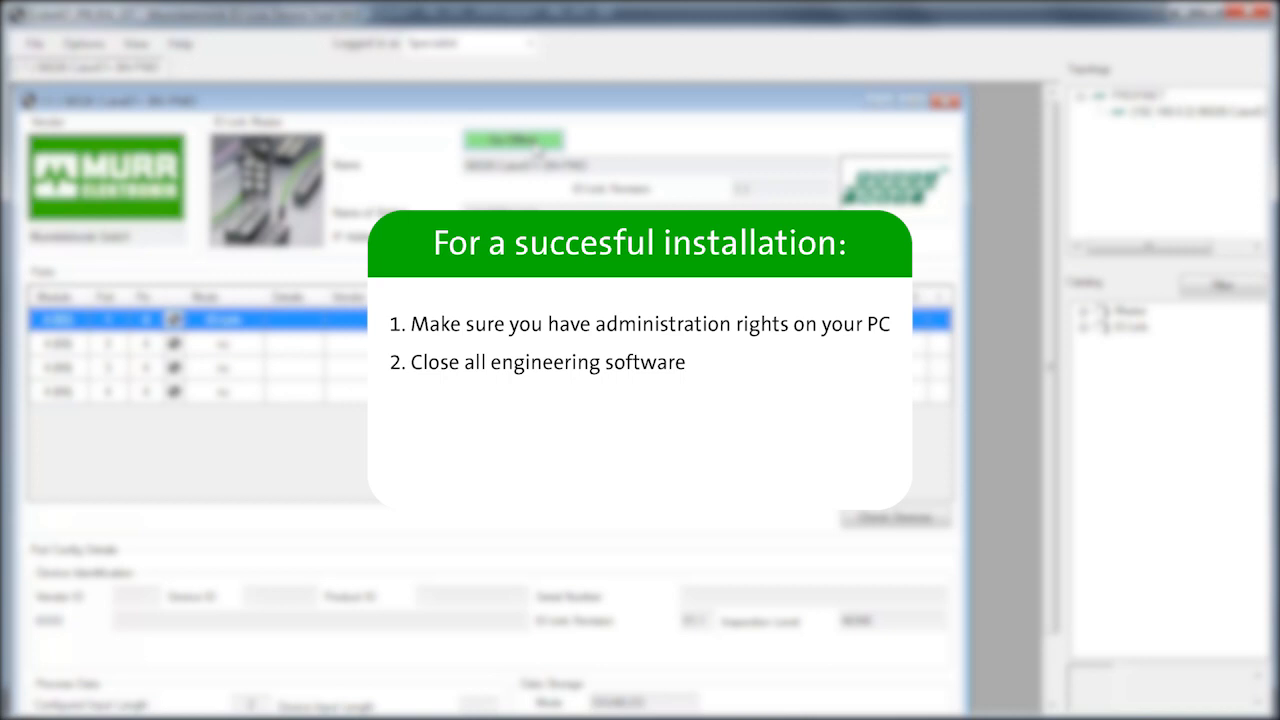
click(49, 23)
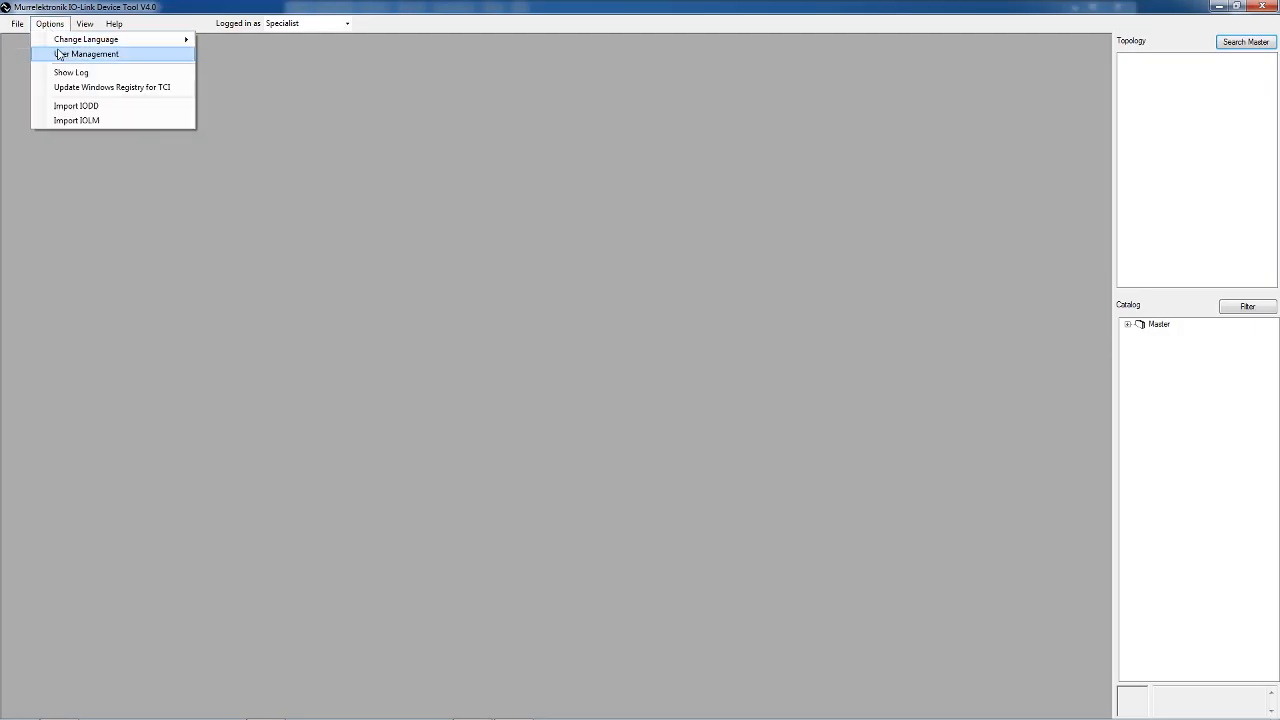
Set the IODD import path to the Download > Analog-Converter folder.
click(70, 105)
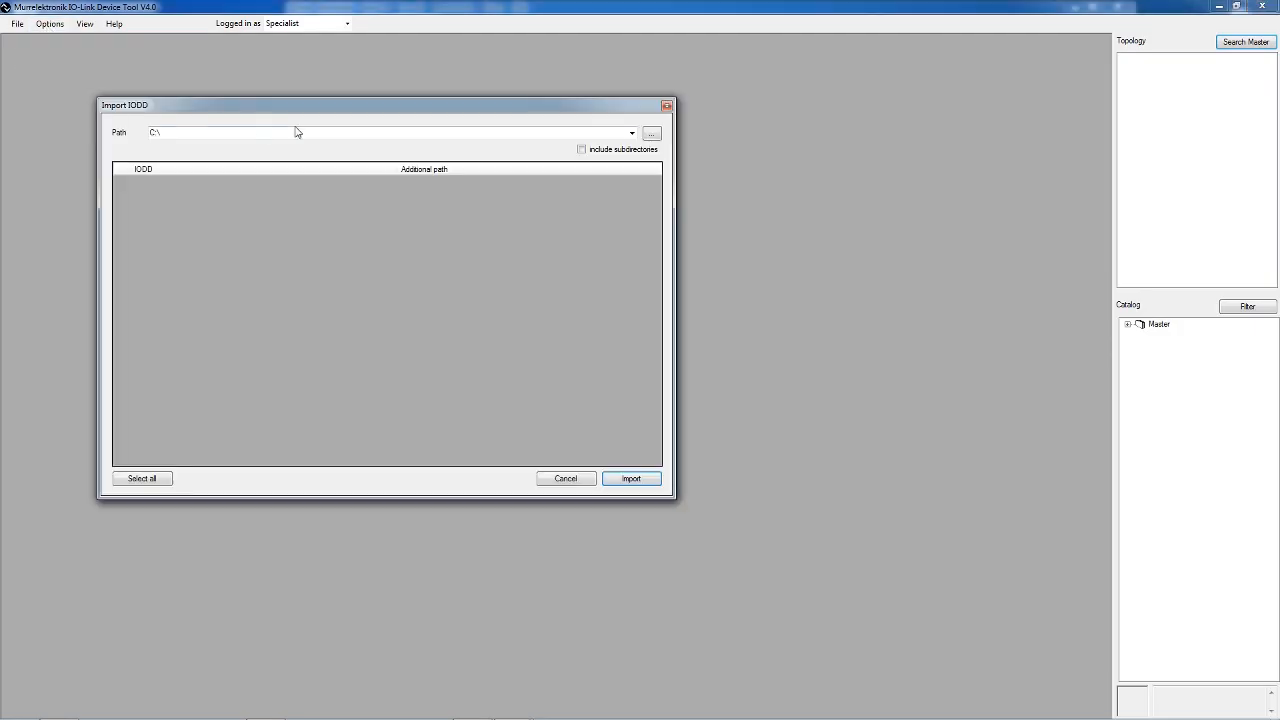
click(651, 132)
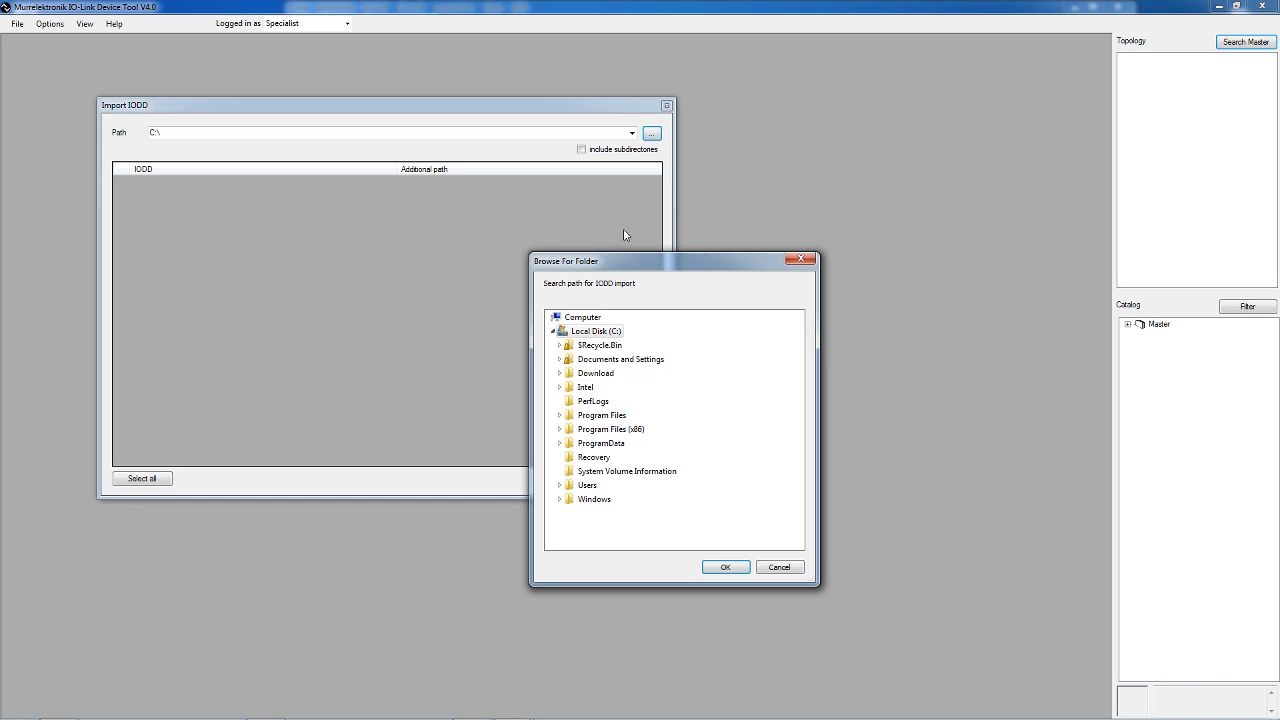
click(560, 373)
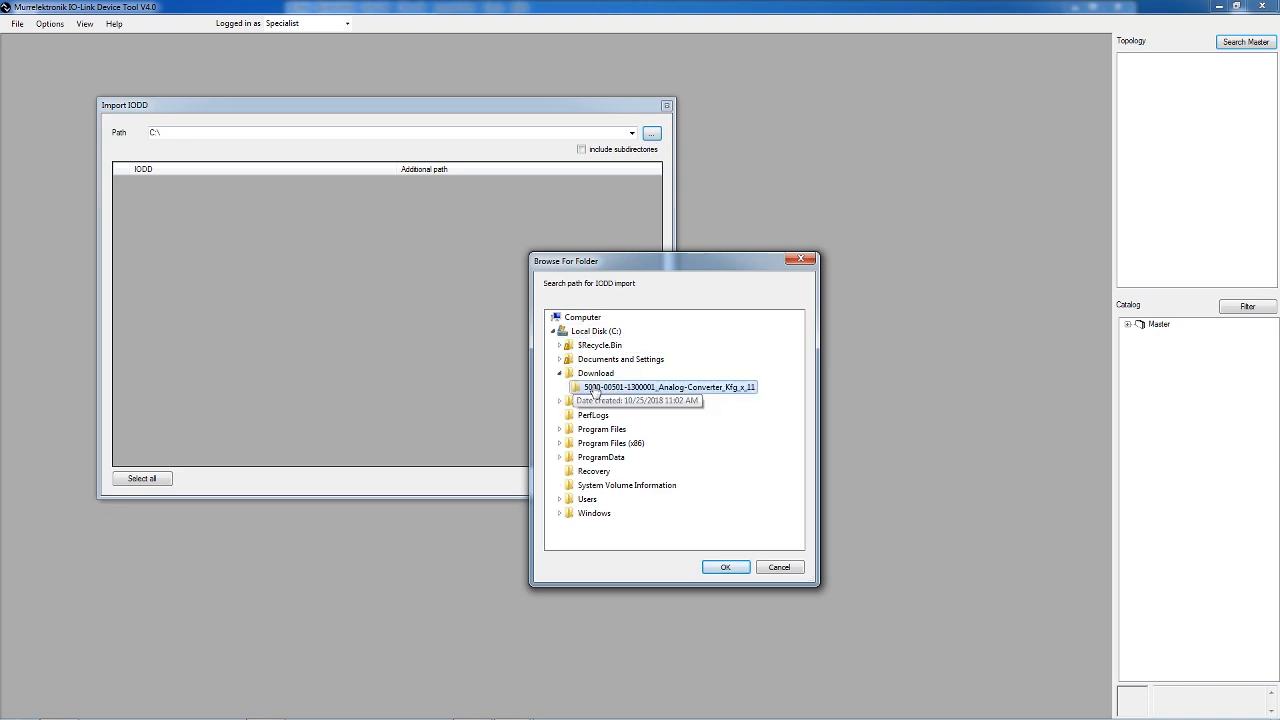
click(725, 566)
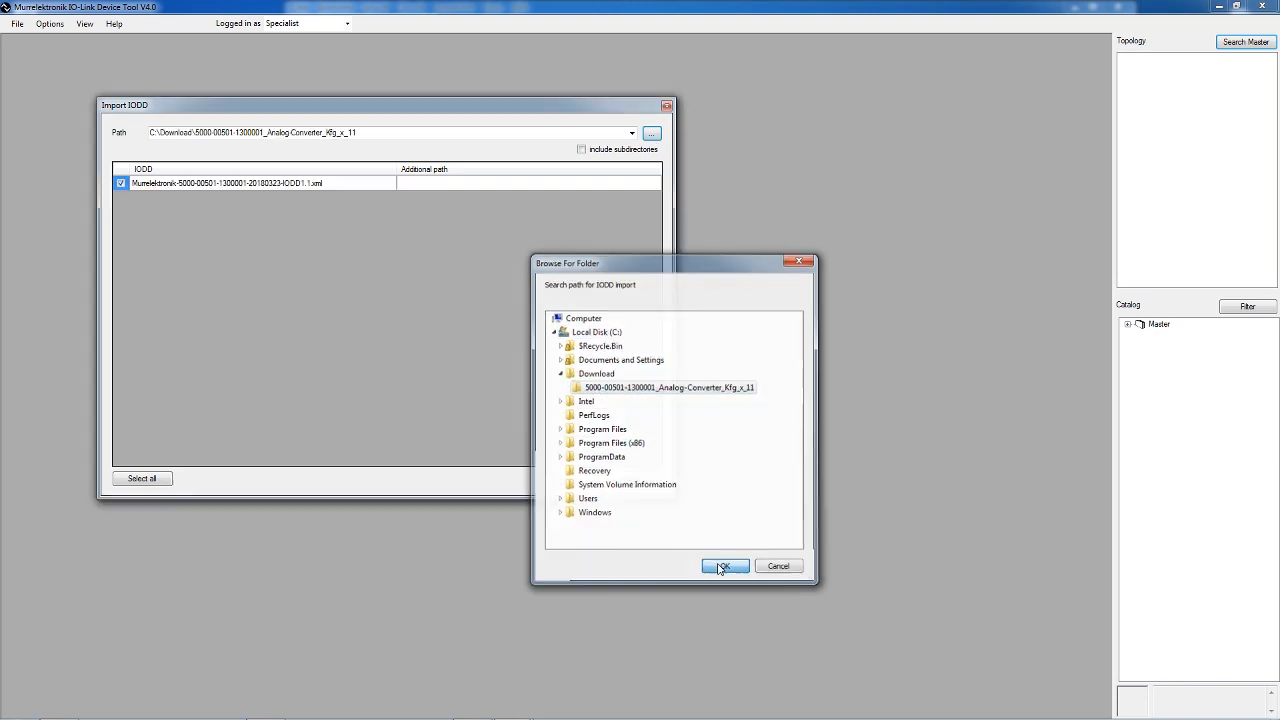
click(724, 566)
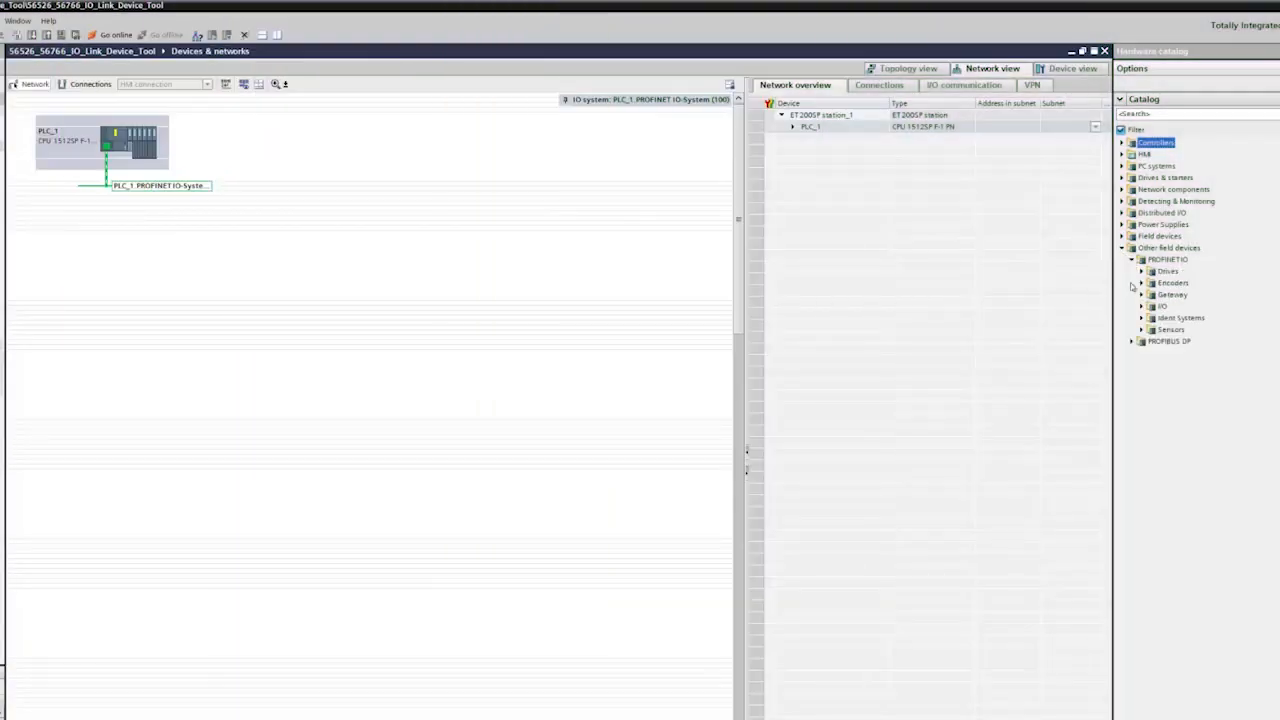
Place Cube67+ BN-PNIO from the Murrelektronik catalog and assign it to PLC_1.
click(1139, 306)
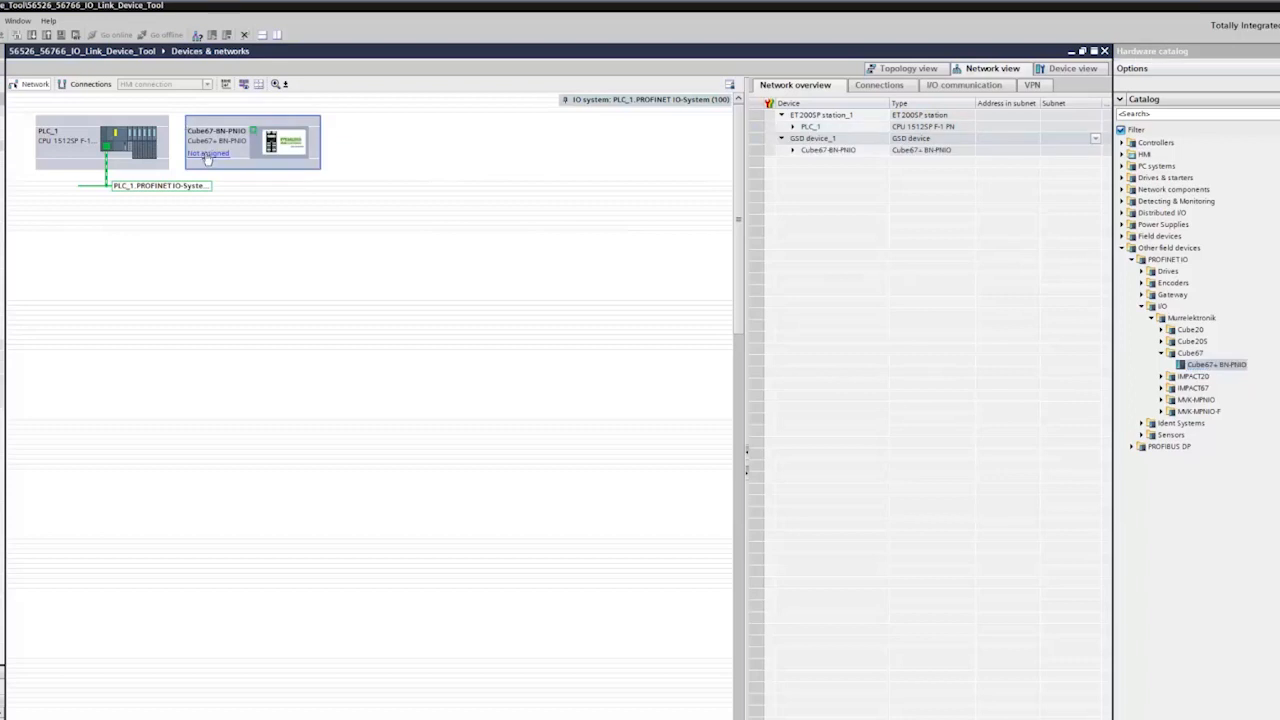
click(203, 155)
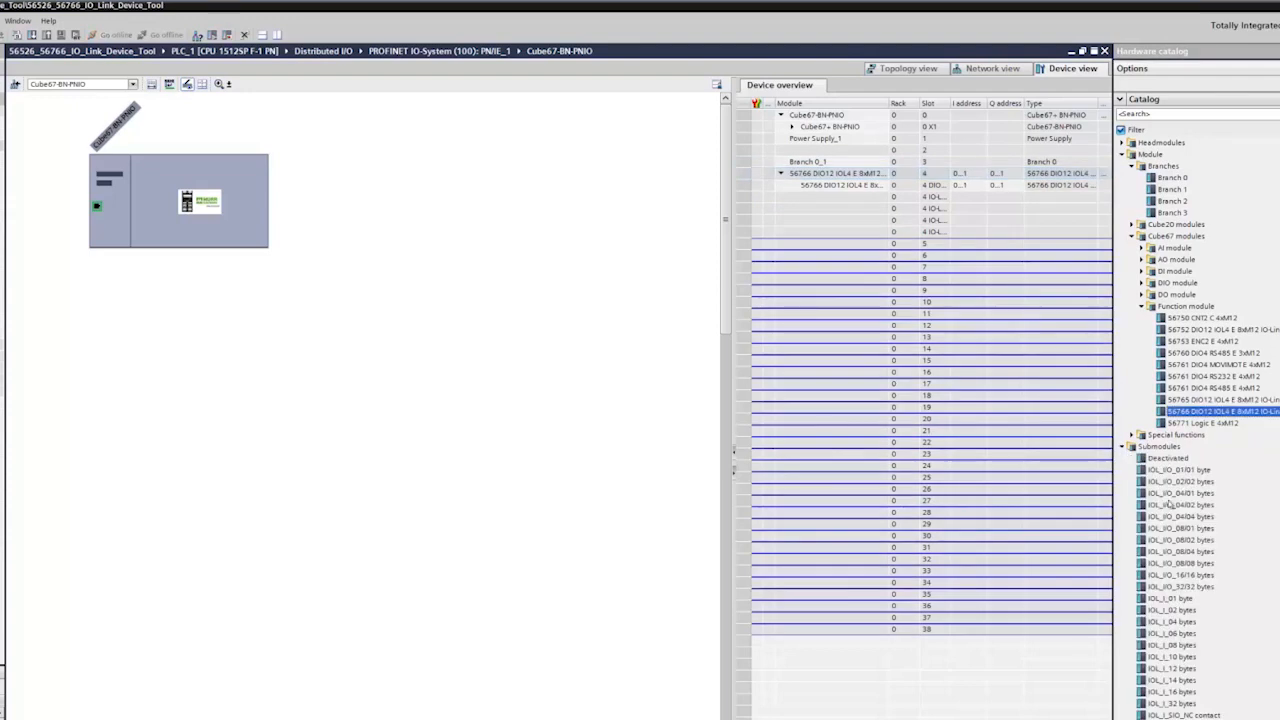
Insert the IOL_I_02 bytes submodule into the 56766 module's first IO-Link port.
click(1180, 620)
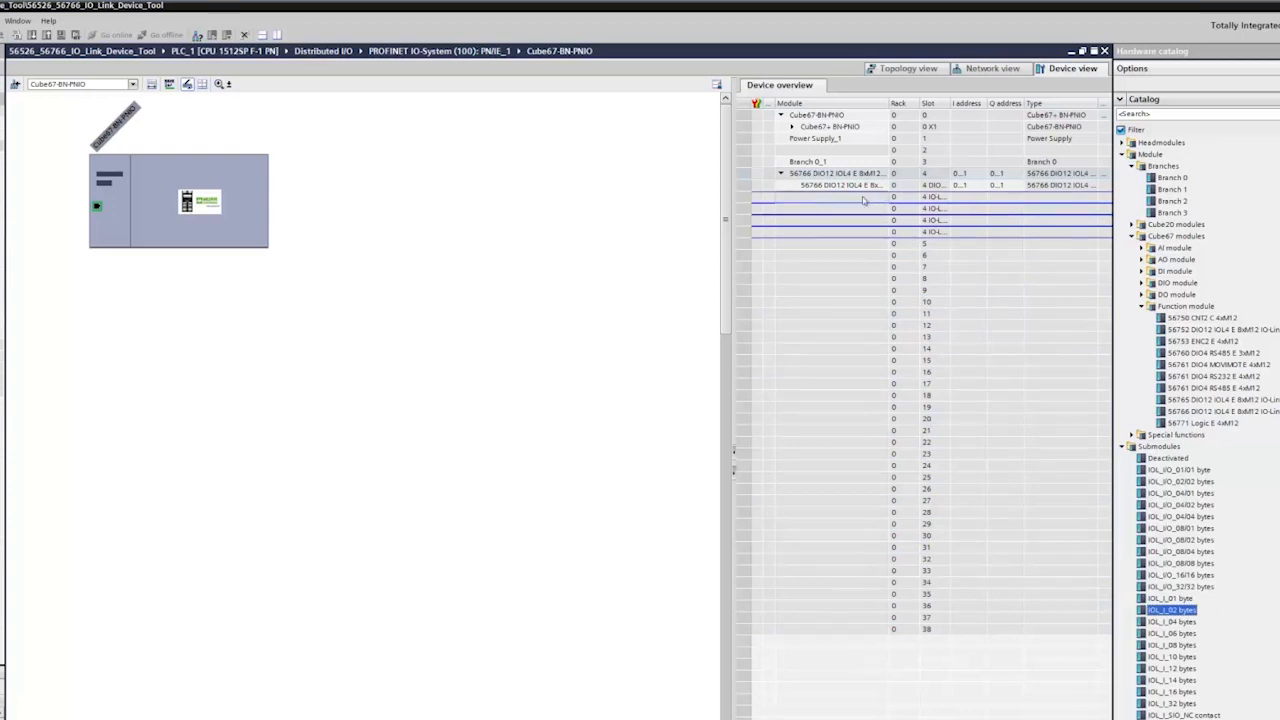
double_click(1179, 607)
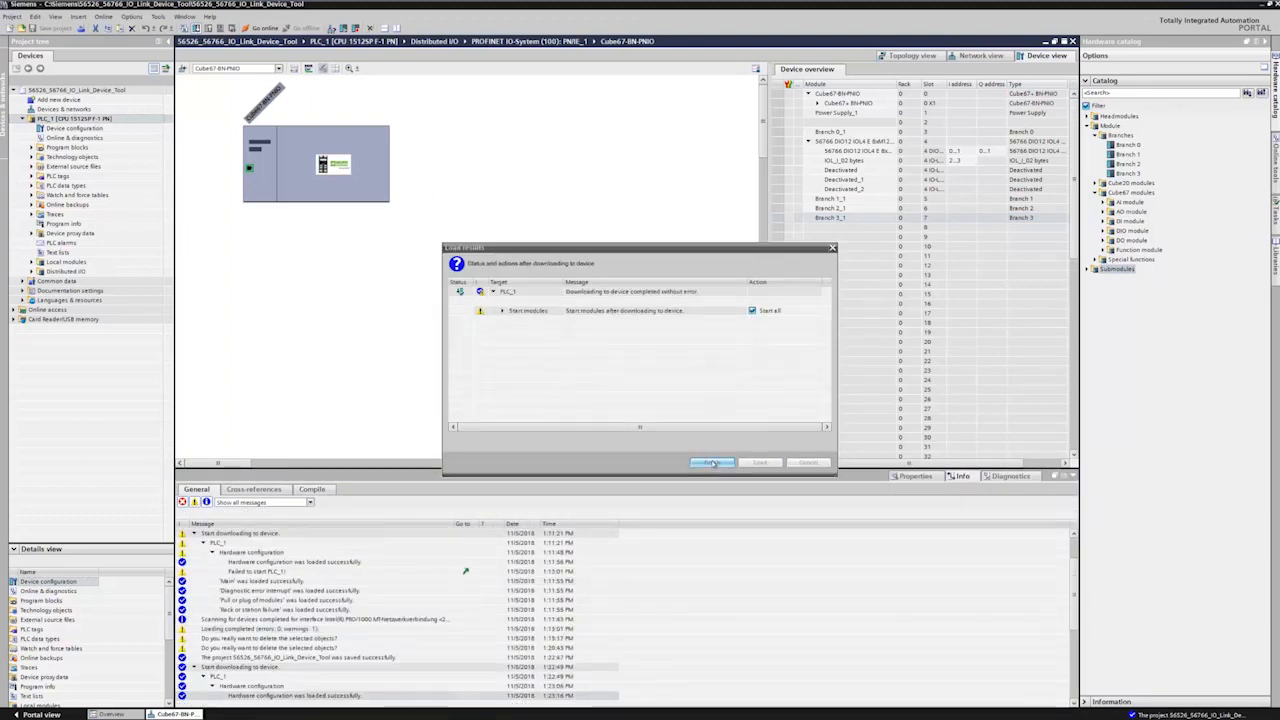
Finish the PLC_1 download with Start all kept checked.
click(712, 462)
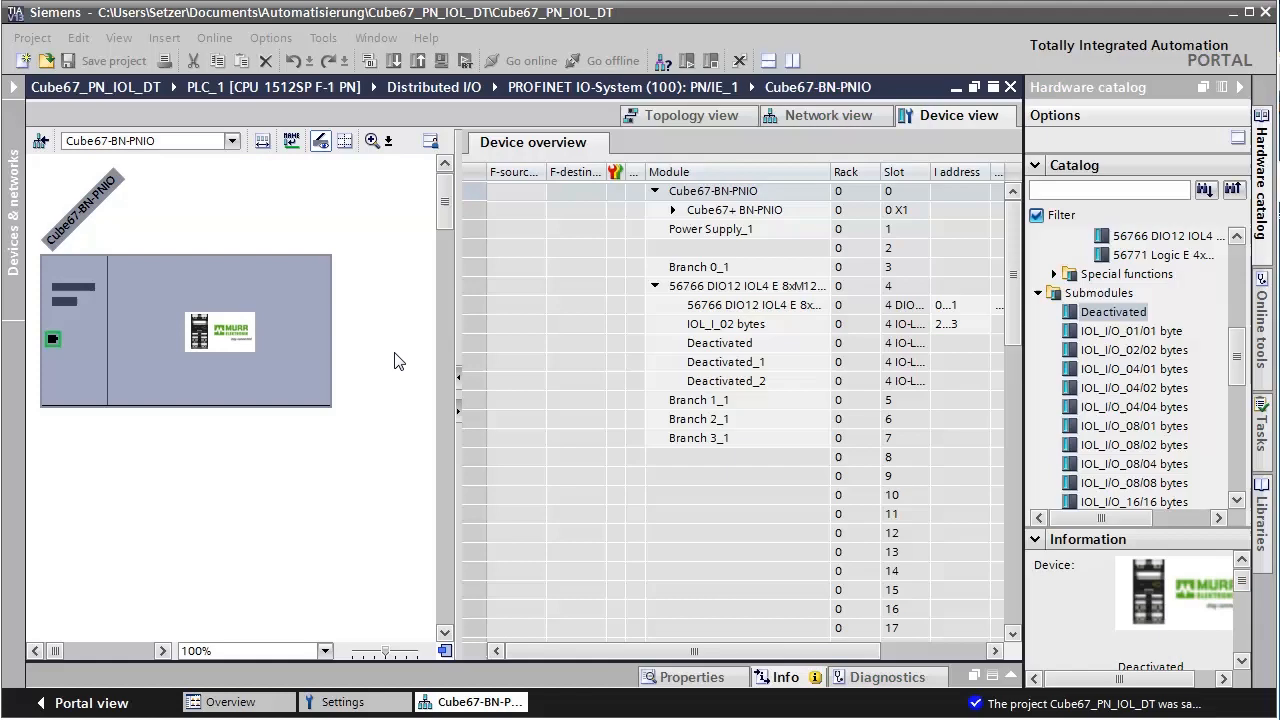
mouse_move(378, 352)
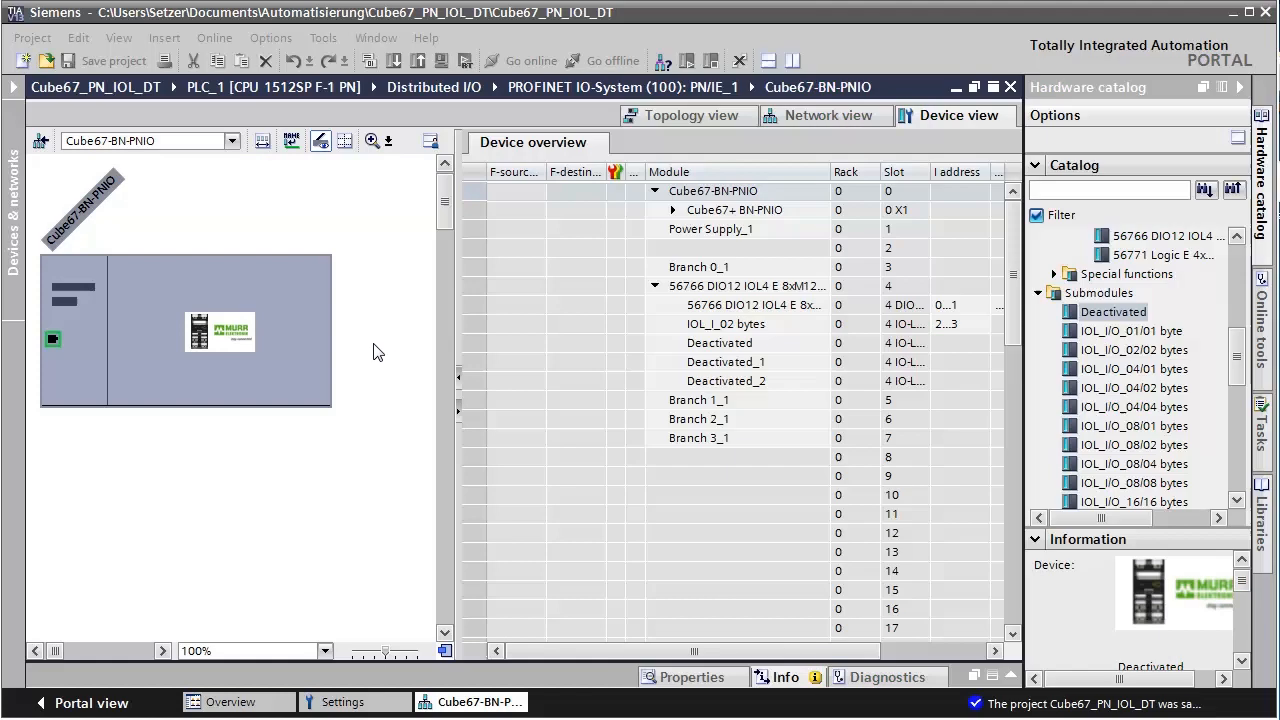
mouse_move(262, 297)
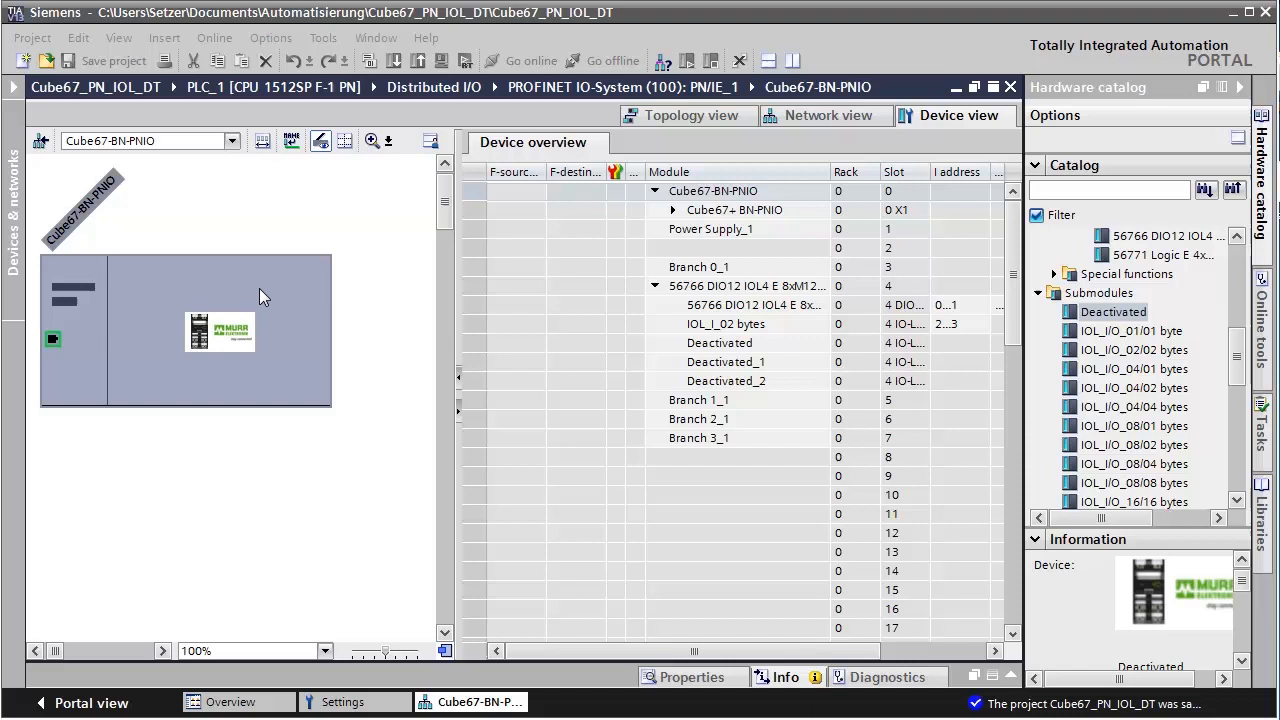
Start Murrelektronik IO-Link Device Tool V4.0 for the Cube67-BN-PNIO and go online.
right_click(219, 332)
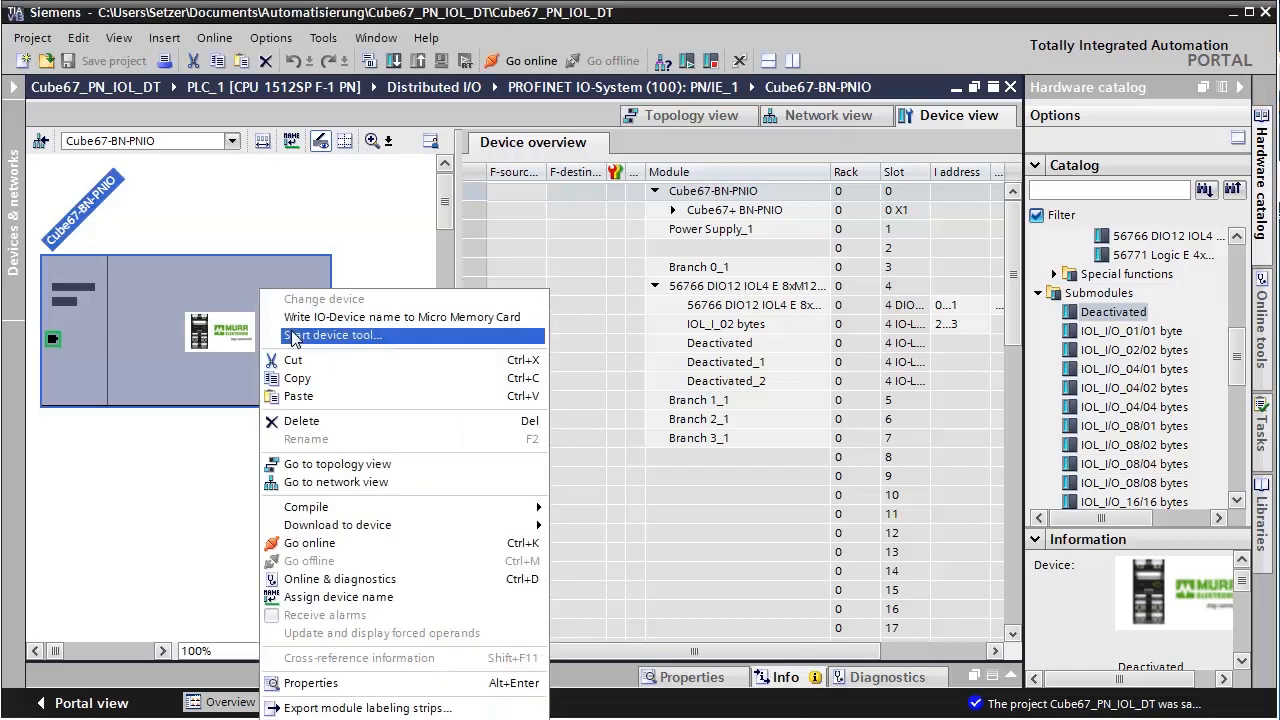
click(332, 335)
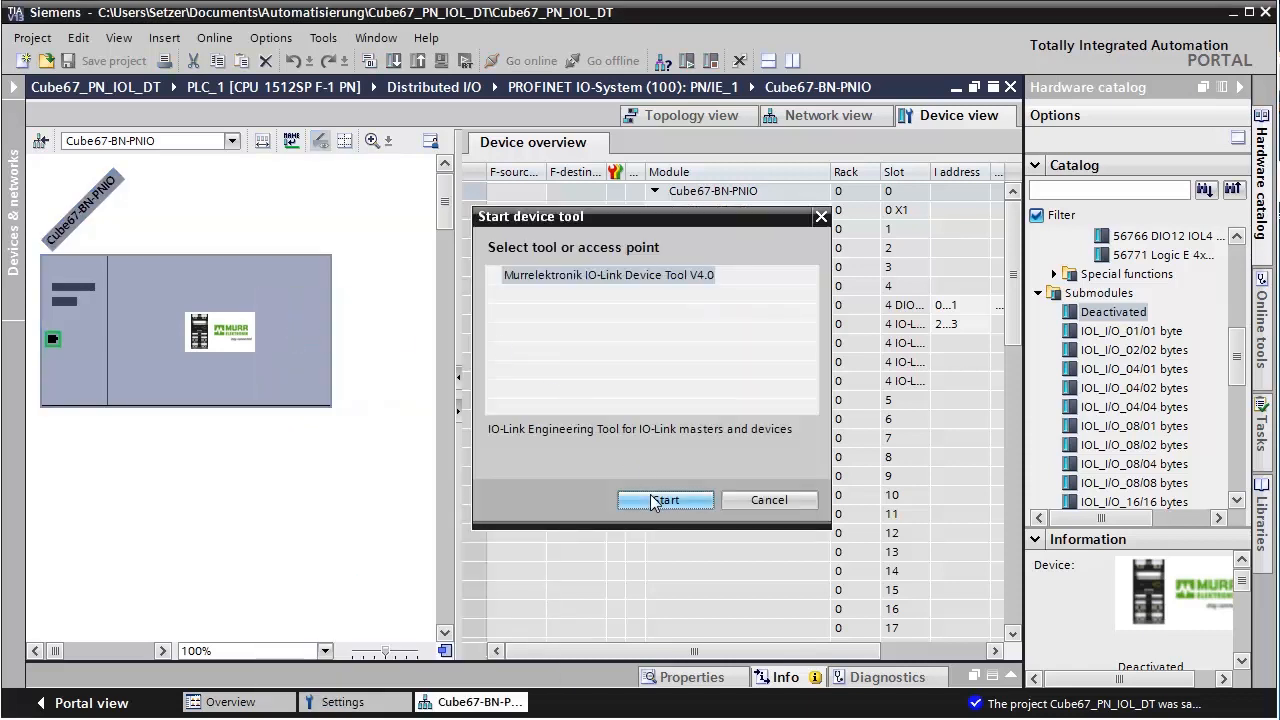
click(665, 500)
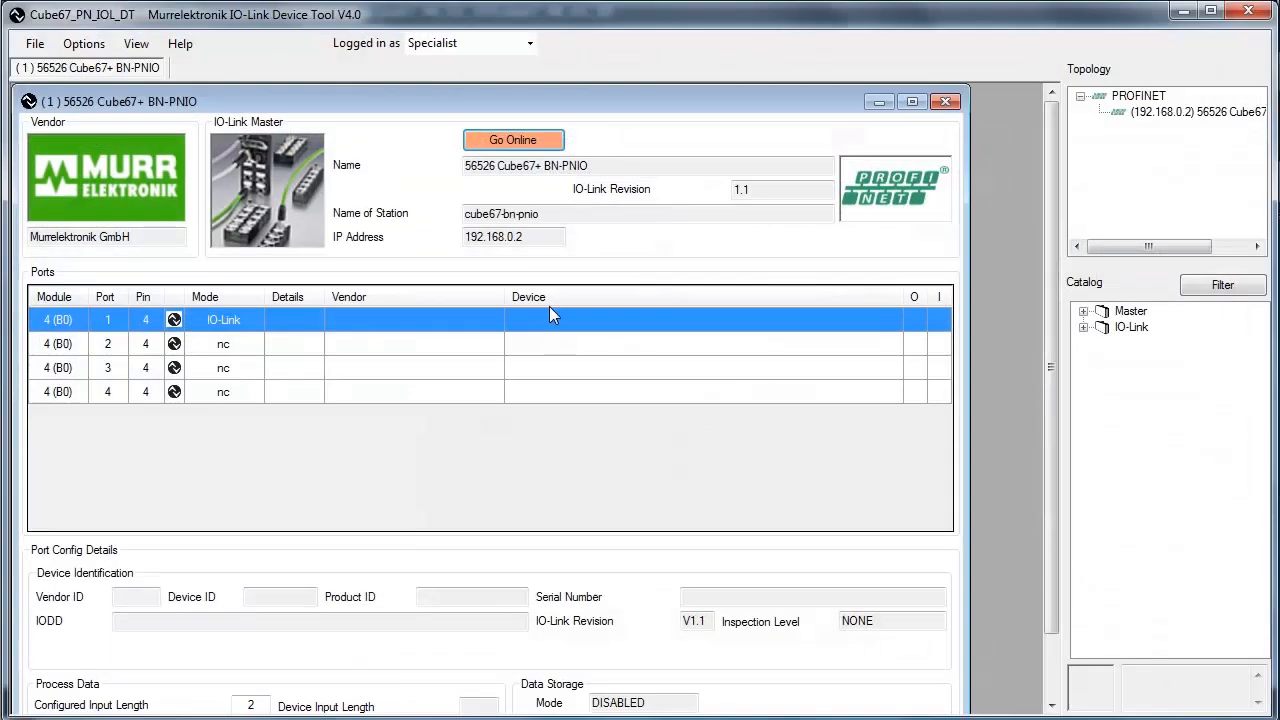
click(513, 139)
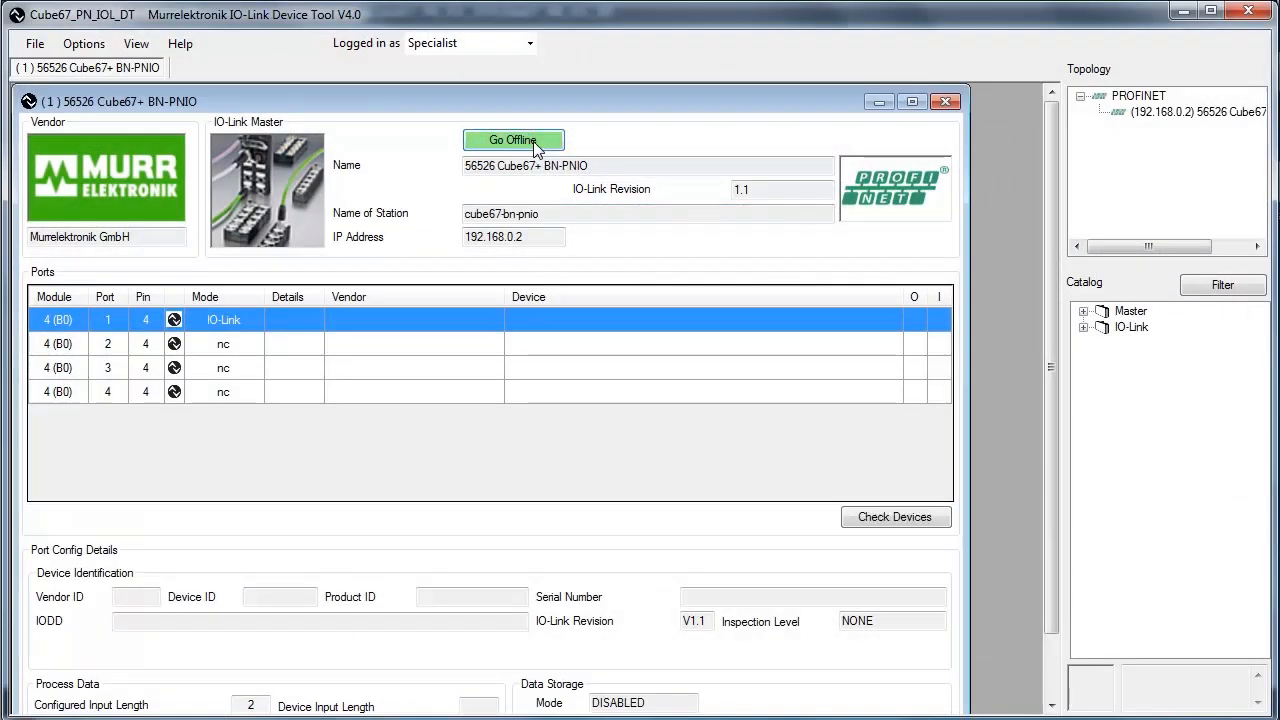
mouse_move(752, 312)
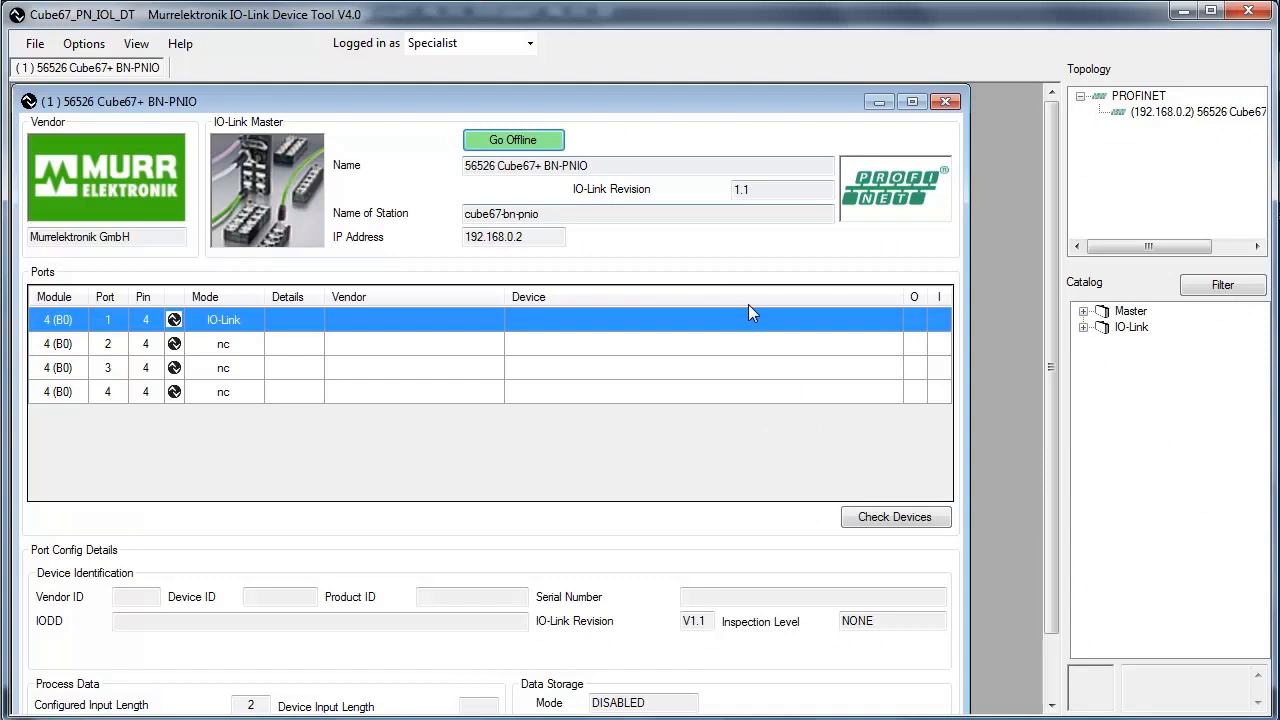
mouse_move(857, 470)
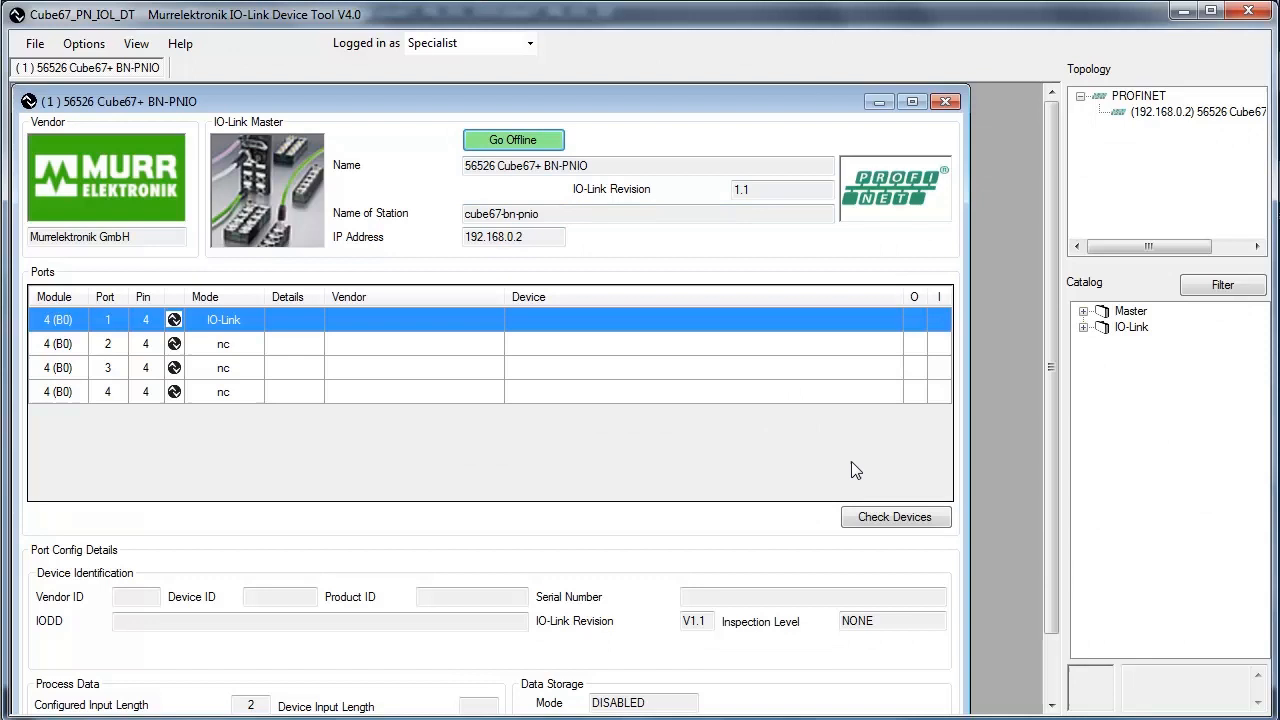
Run Check Devices and take the IOL AI-U/I-STR-MULT-PAR into engineering on port 1.
click(896, 517)
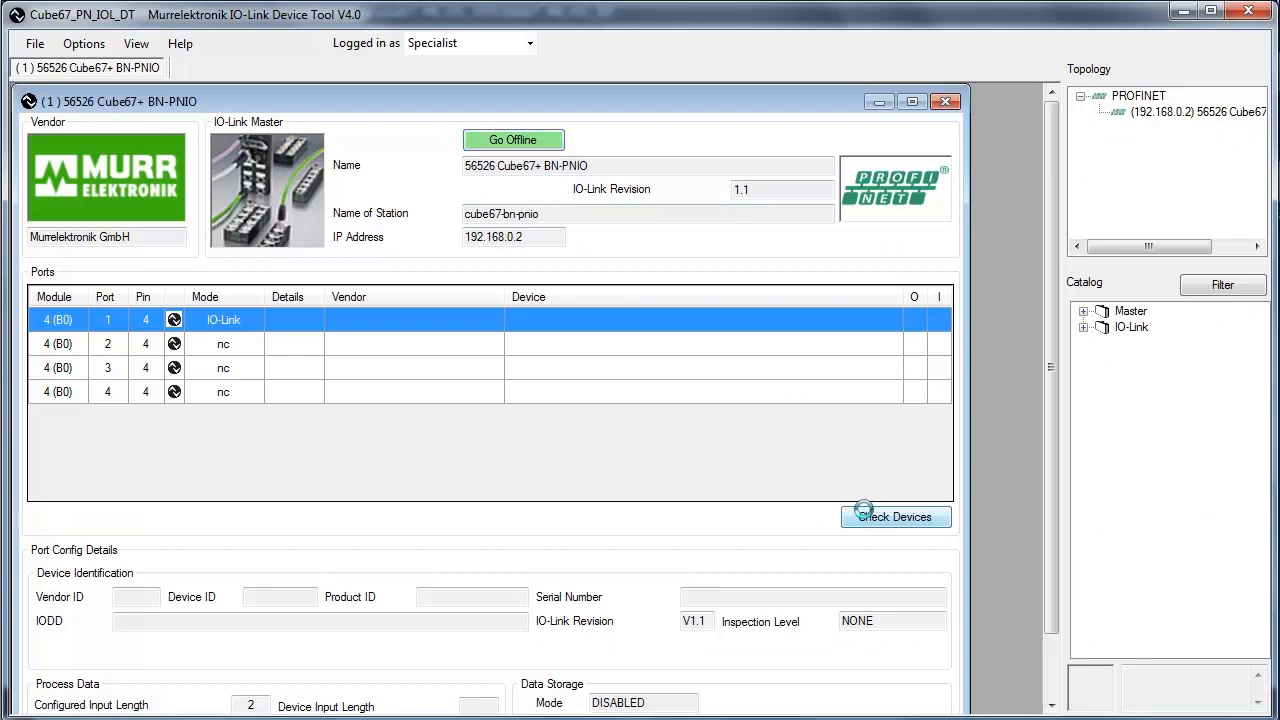
click(896, 517)
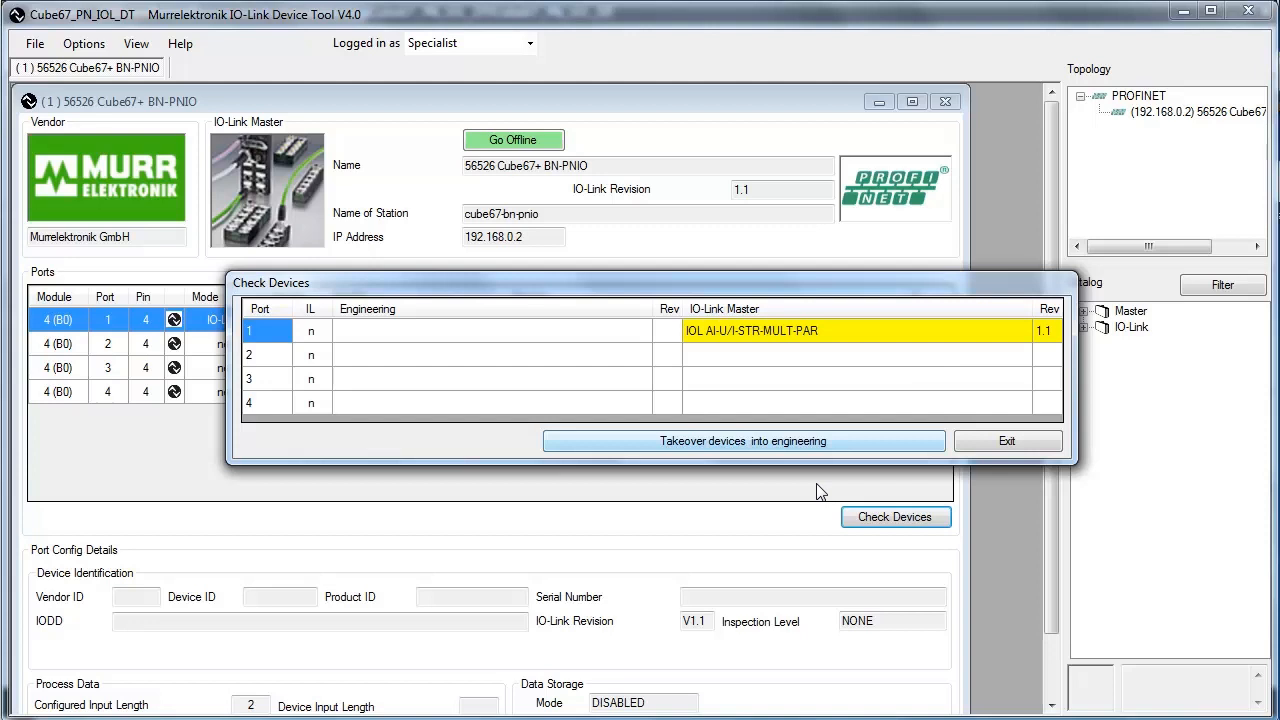
mouse_move(794, 445)
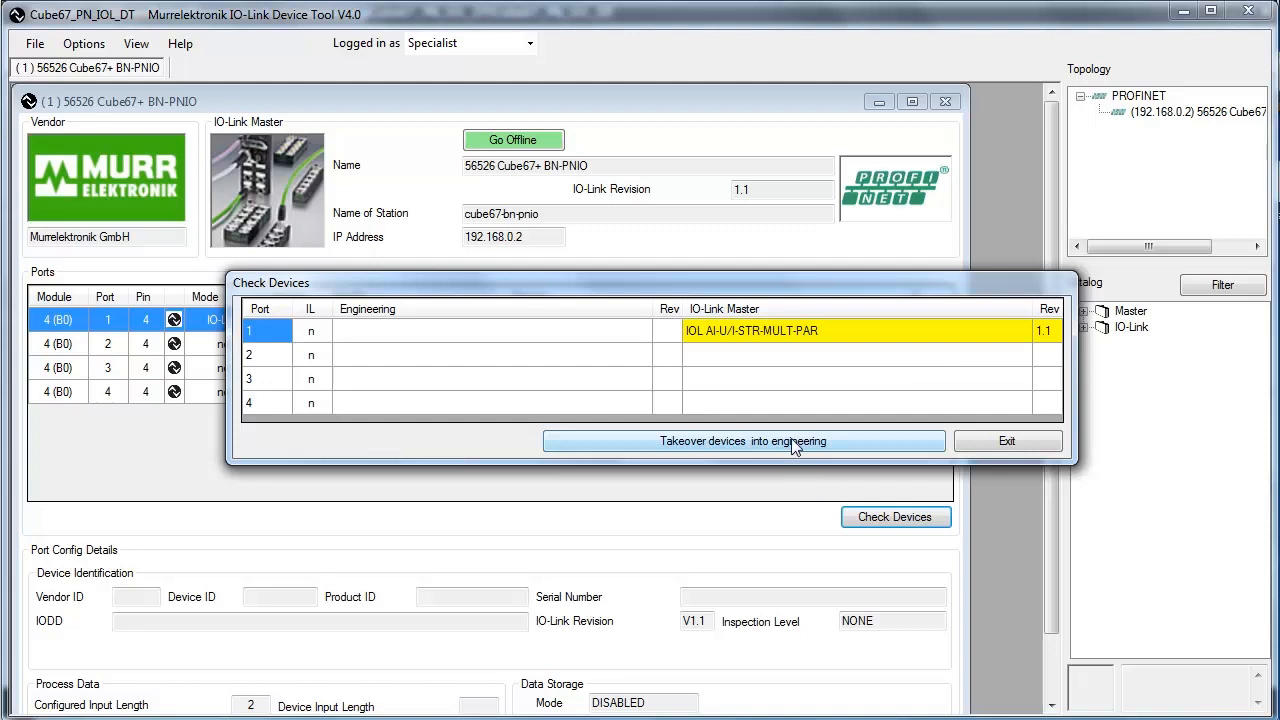
click(743, 441)
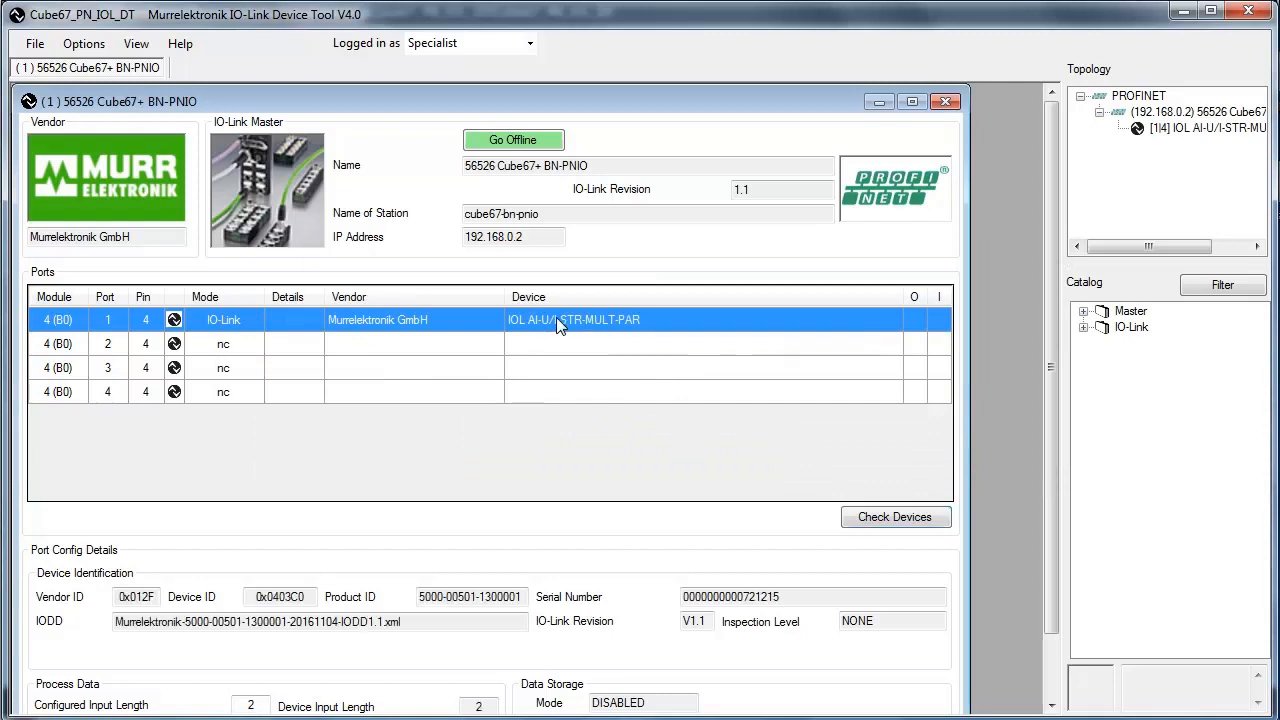
Open the port 1 IOL AI-U/I-STR-MULT-PAR device view on its Parameter tab.
double_click(574, 319)
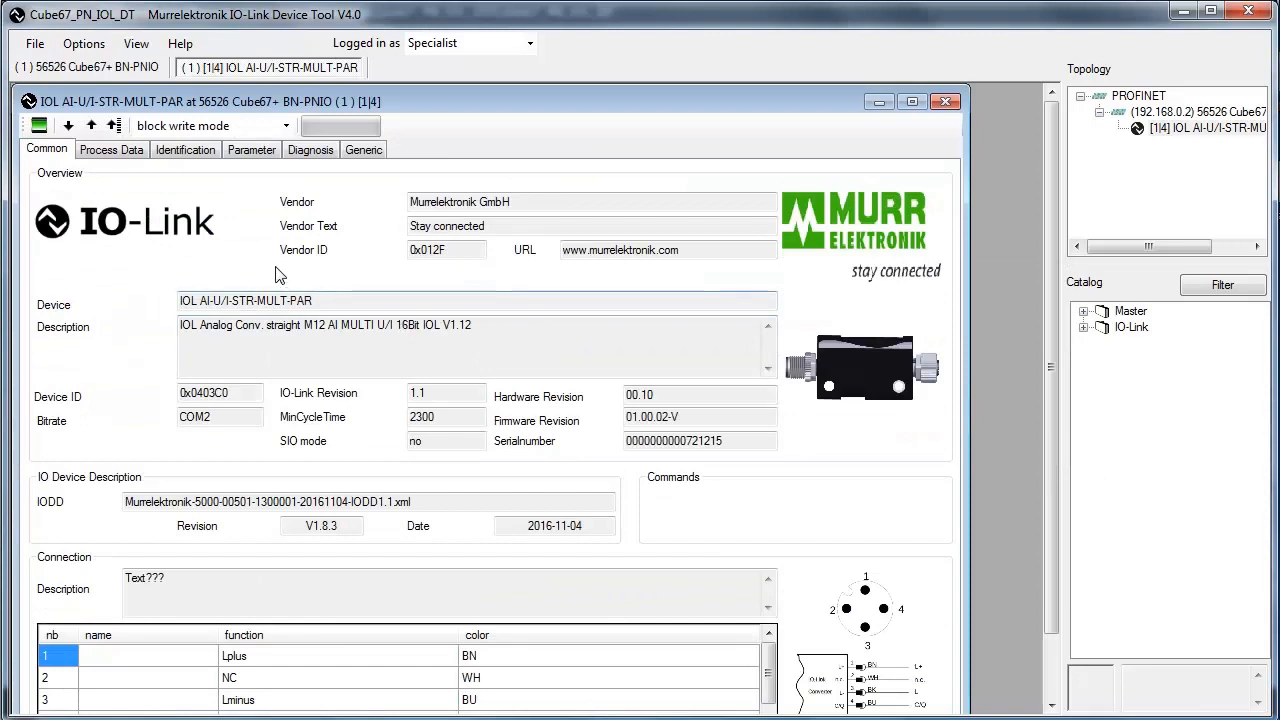
mouse_move(256, 186)
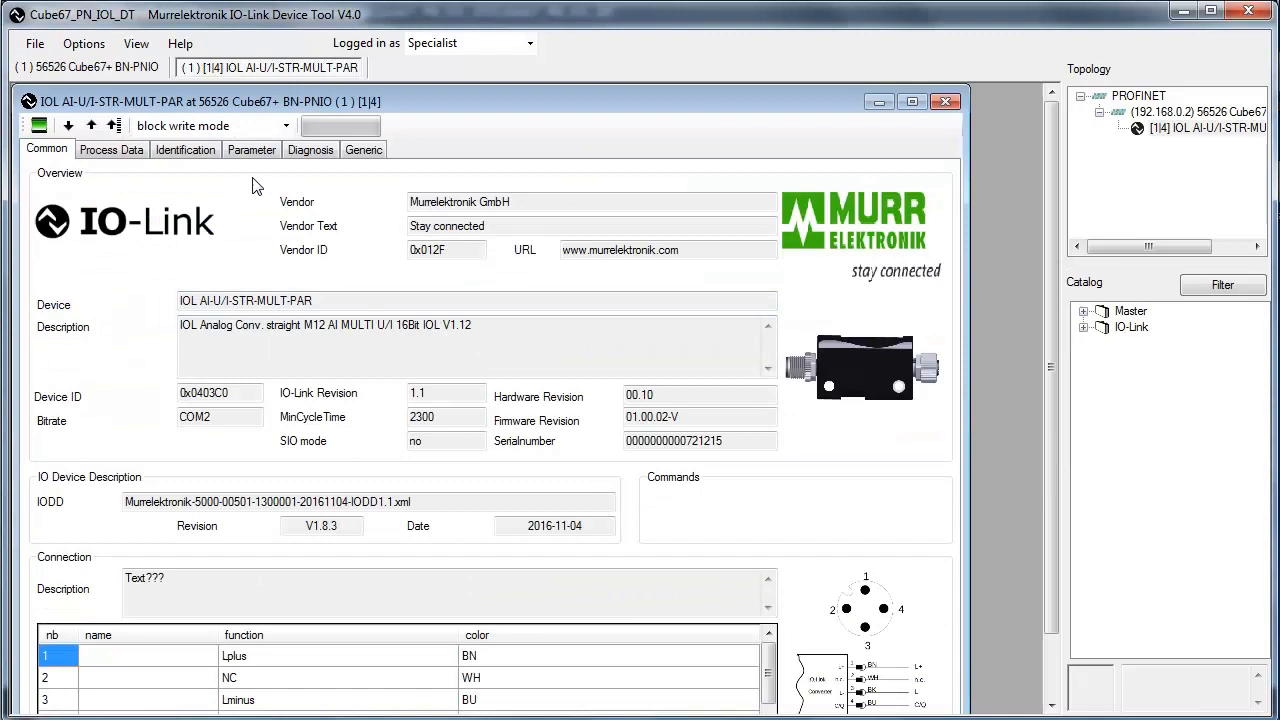
click(251, 149)
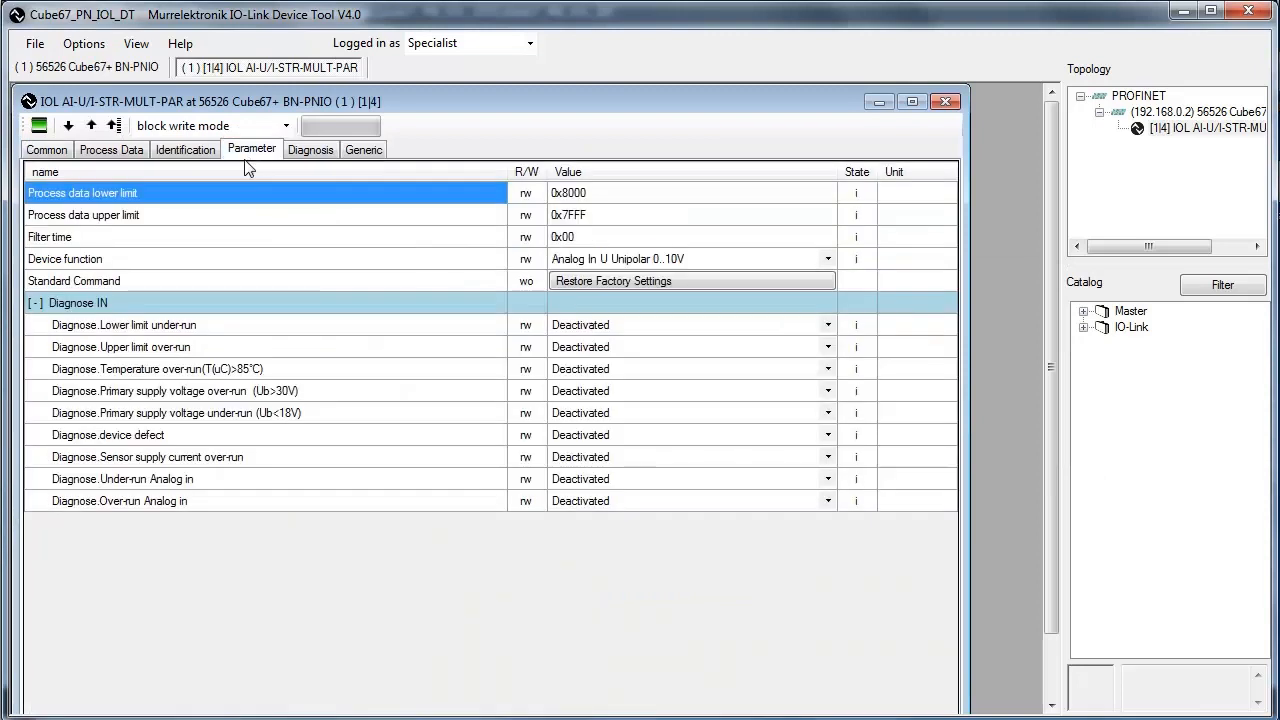
mouse_move(92, 125)
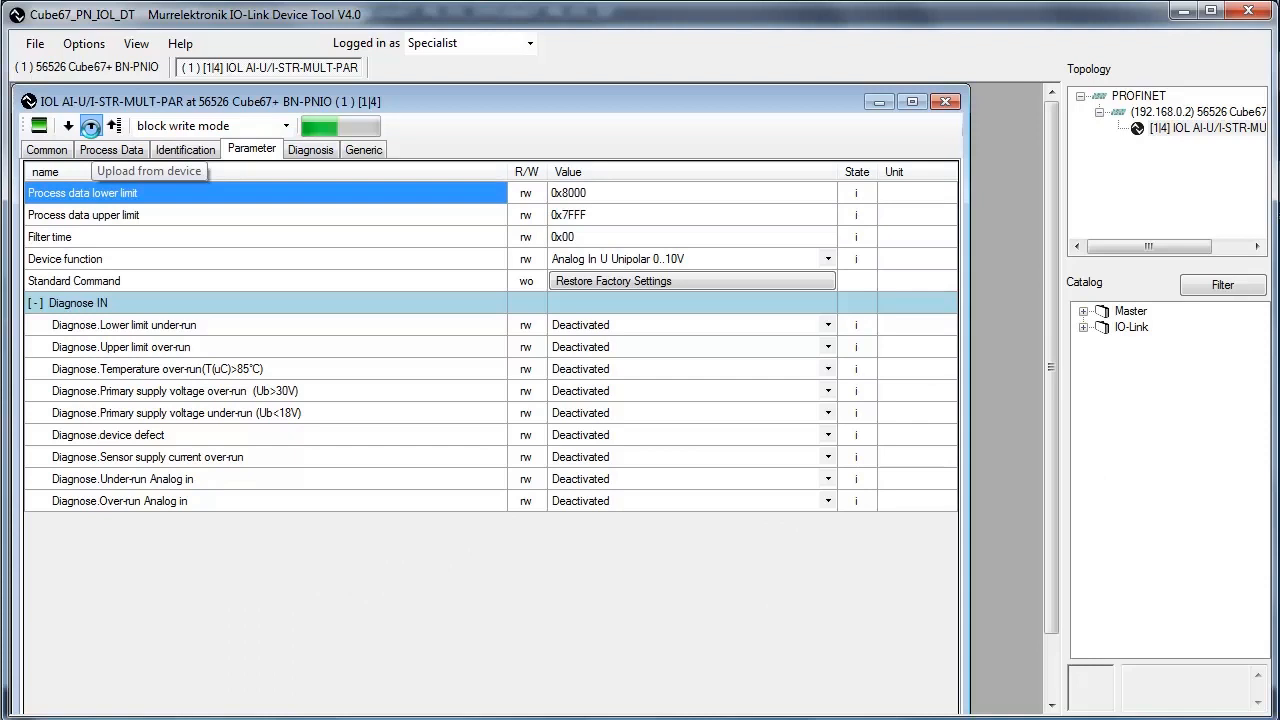
Upload parameters from the device and check the Voltage process value reads 0.00 V.
click(91, 125)
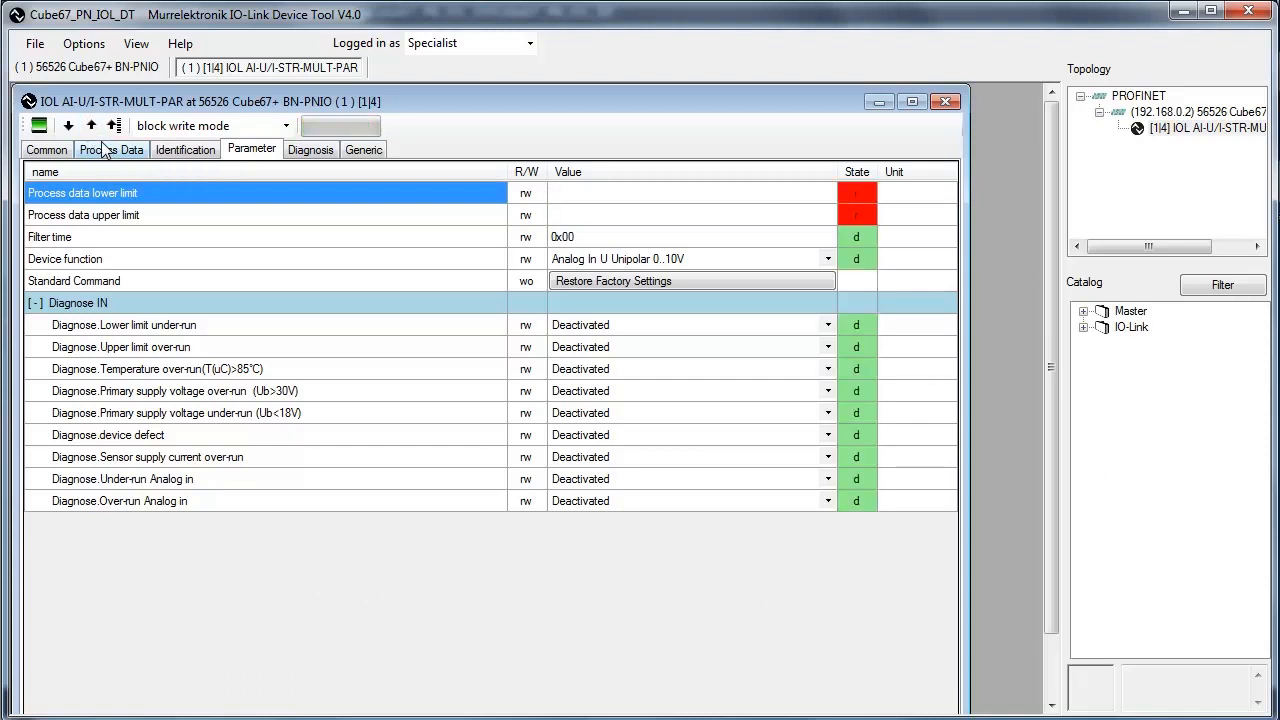
click(113, 149)
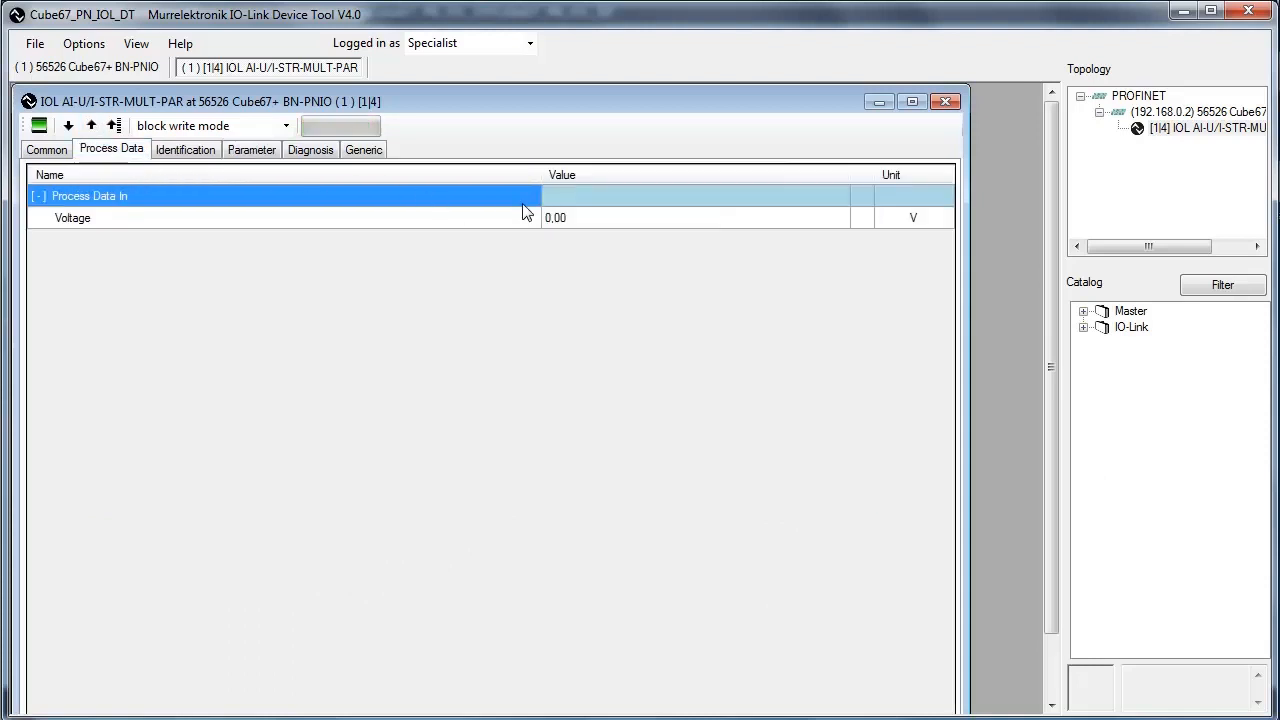
click(694, 217)
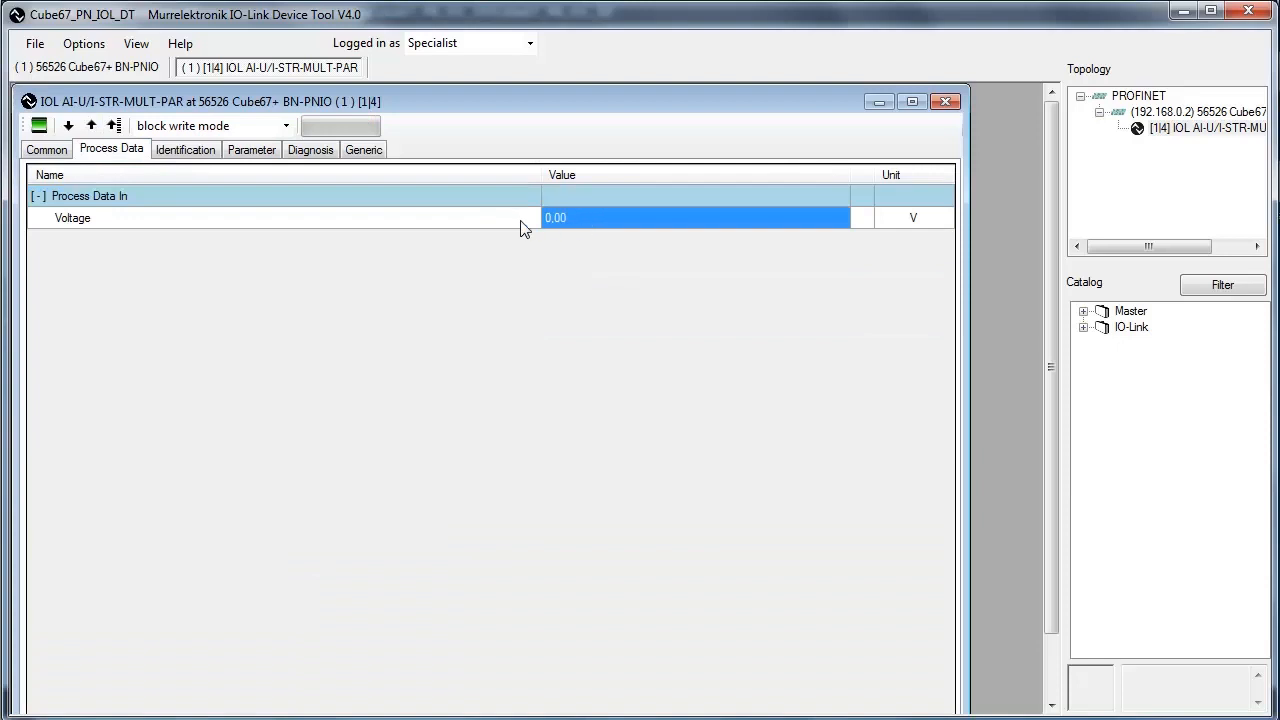
mouse_move(300, 195)
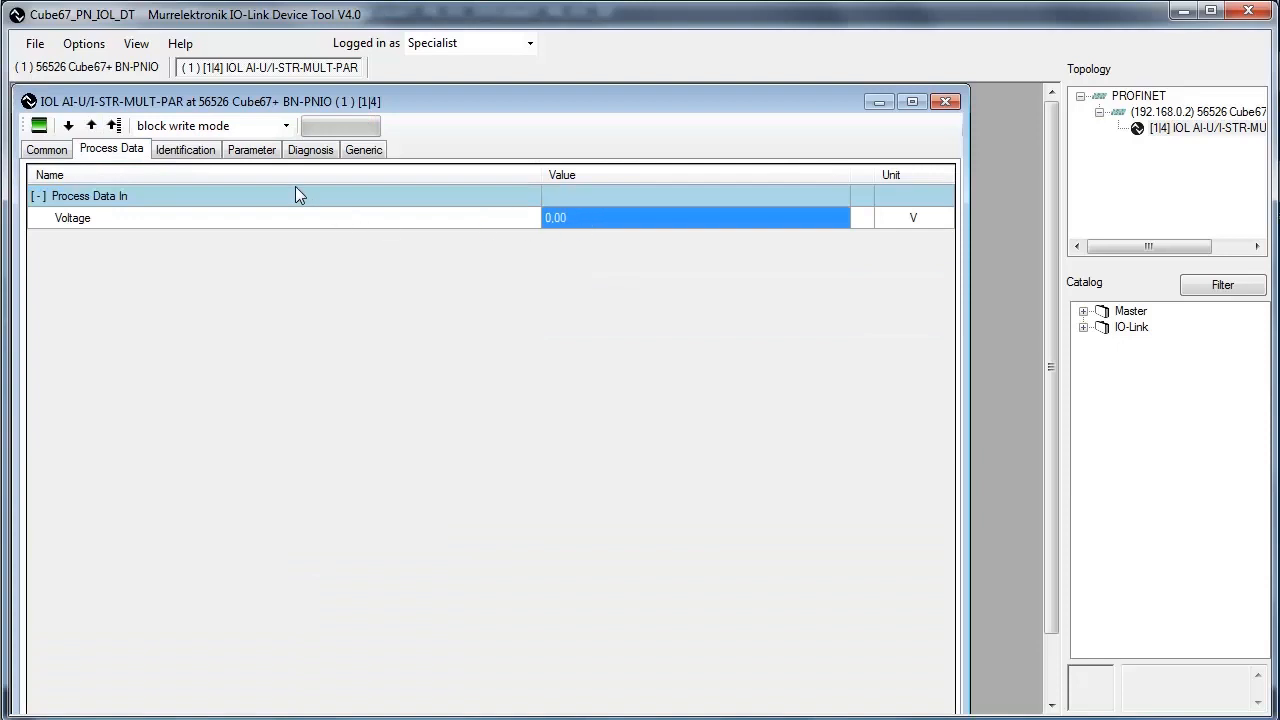
mouse_move(265, 162)
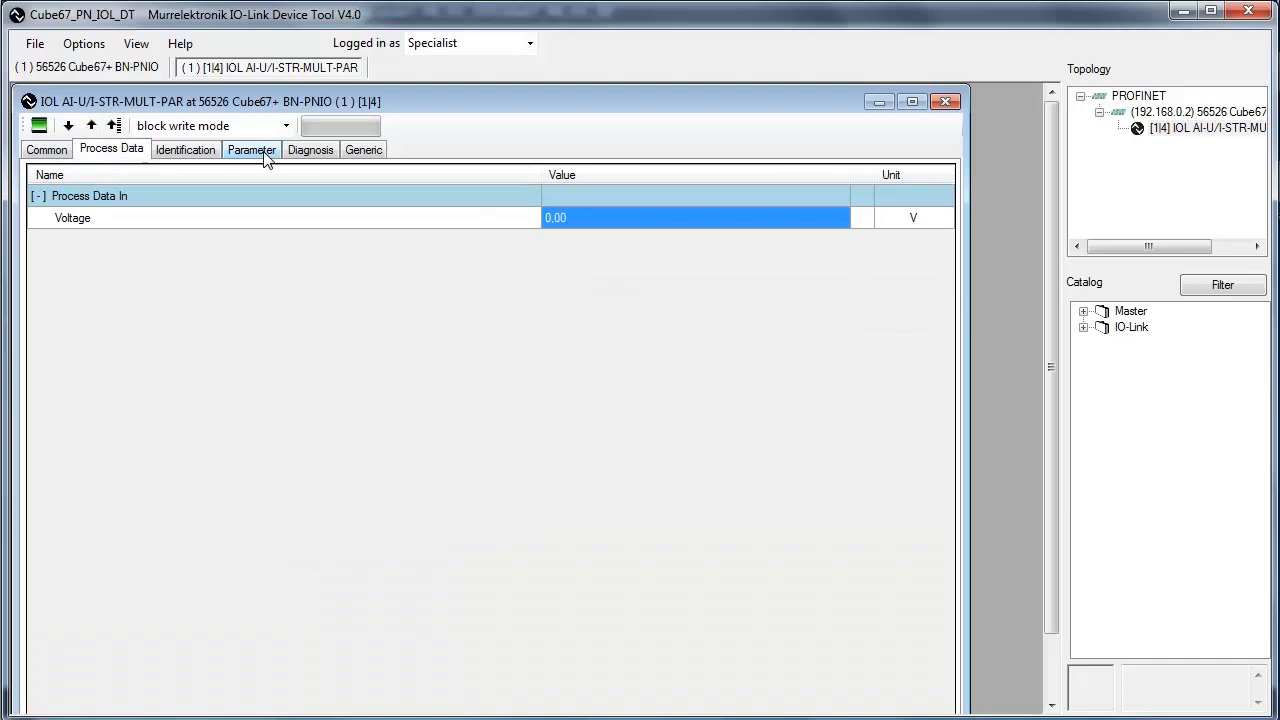
Choose 'Analog In I Unipolar 0..20mA' as device function and write changed values to the device.
click(251, 149)
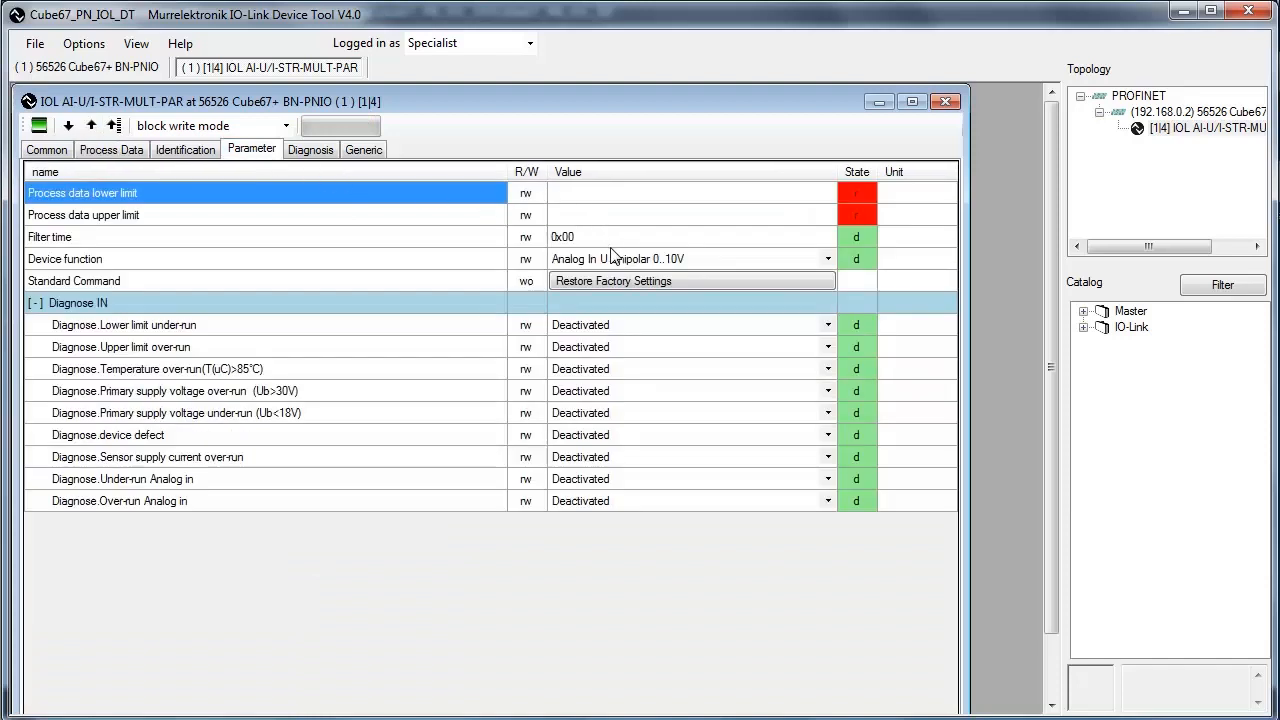
click(827, 258)
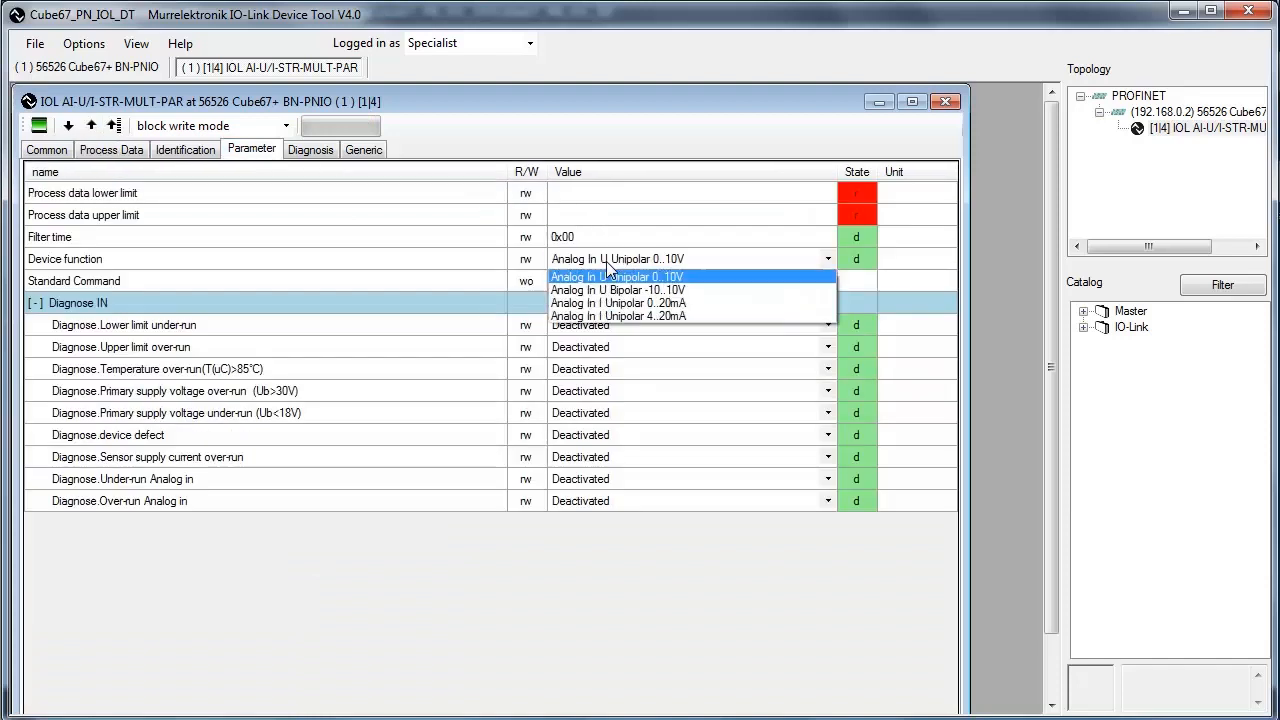
click(618, 303)
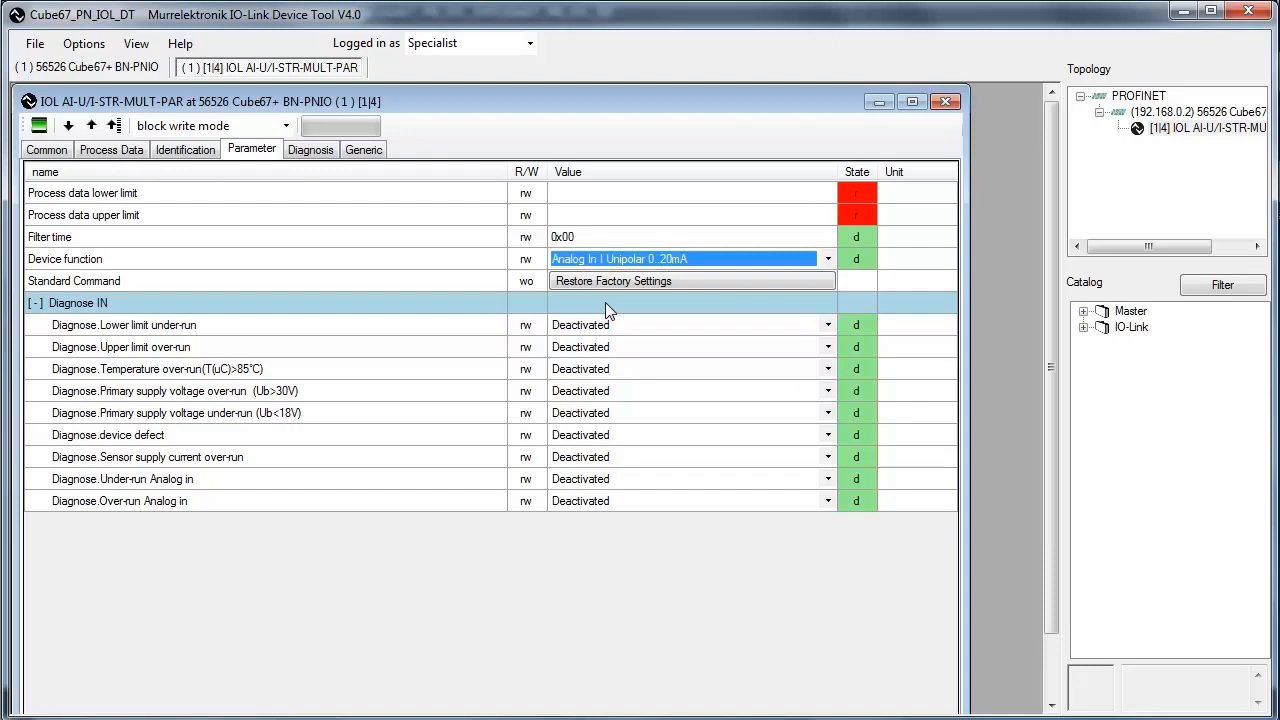
mouse_move(502, 310)
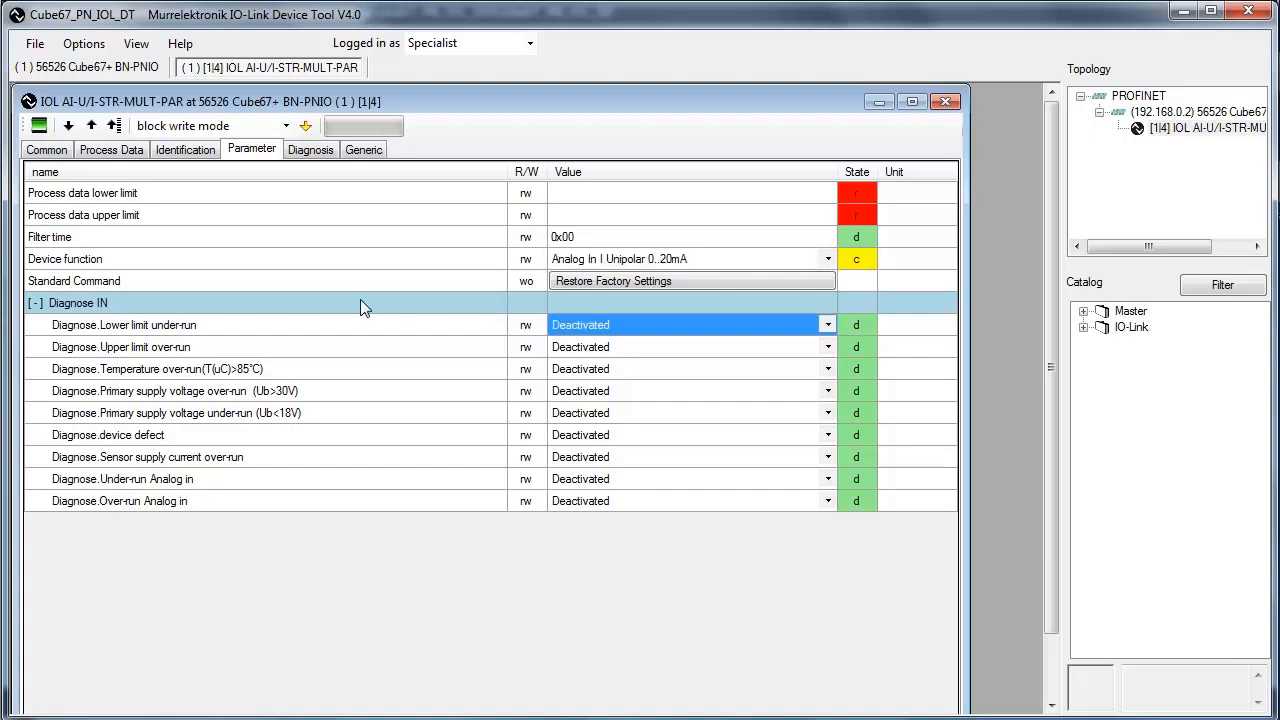
mouse_move(305, 125)
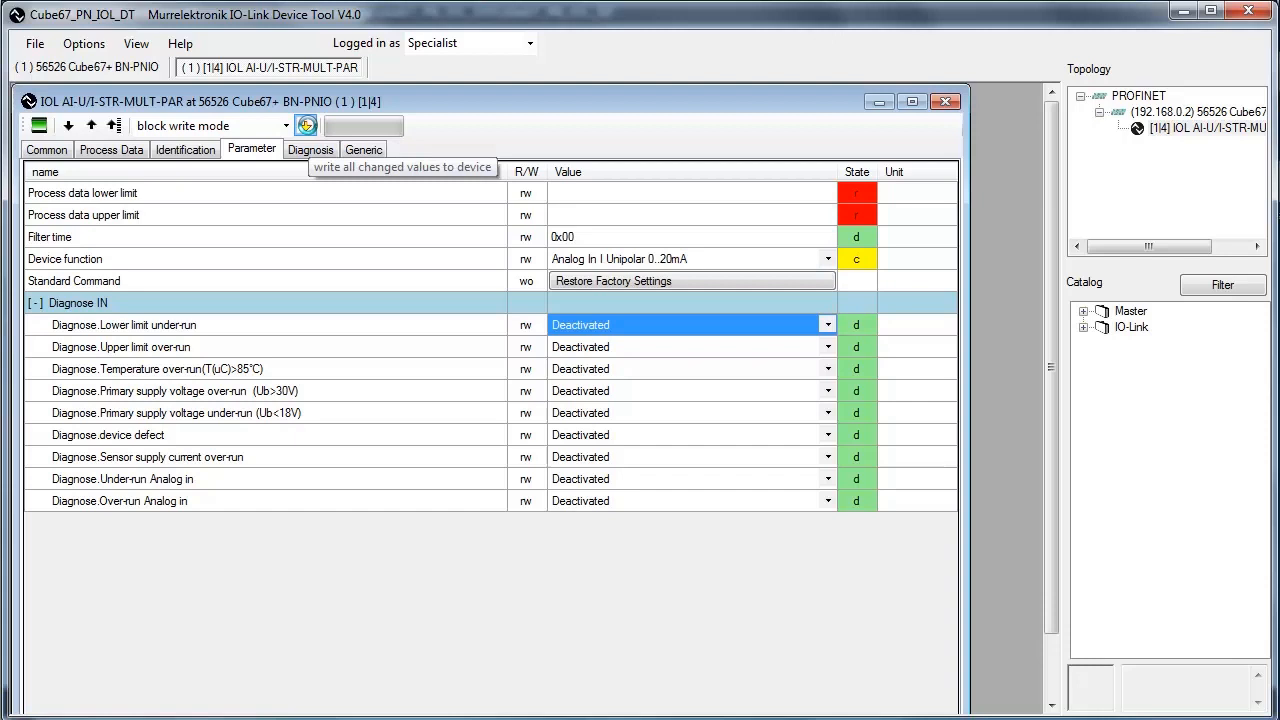
click(306, 125)
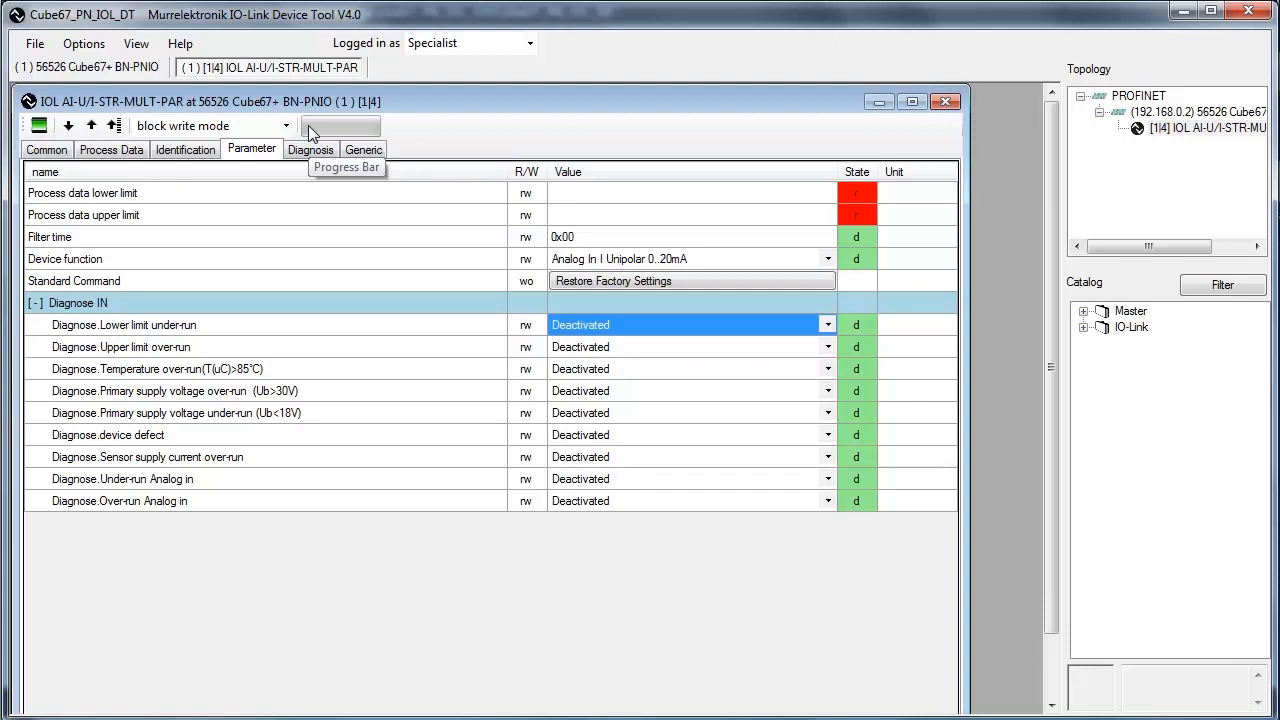
mouse_move(197, 187)
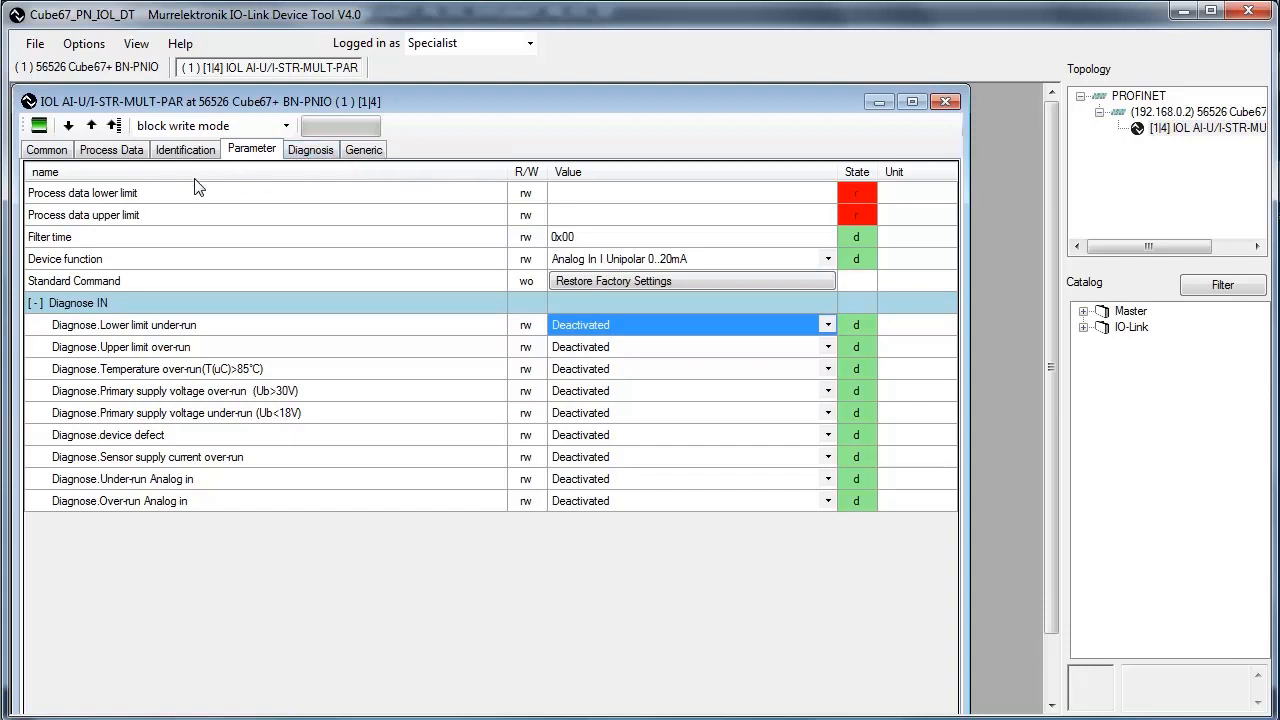
Show the Process Data view, confirming the converter reports Current at 0.00 mA.
click(112, 149)
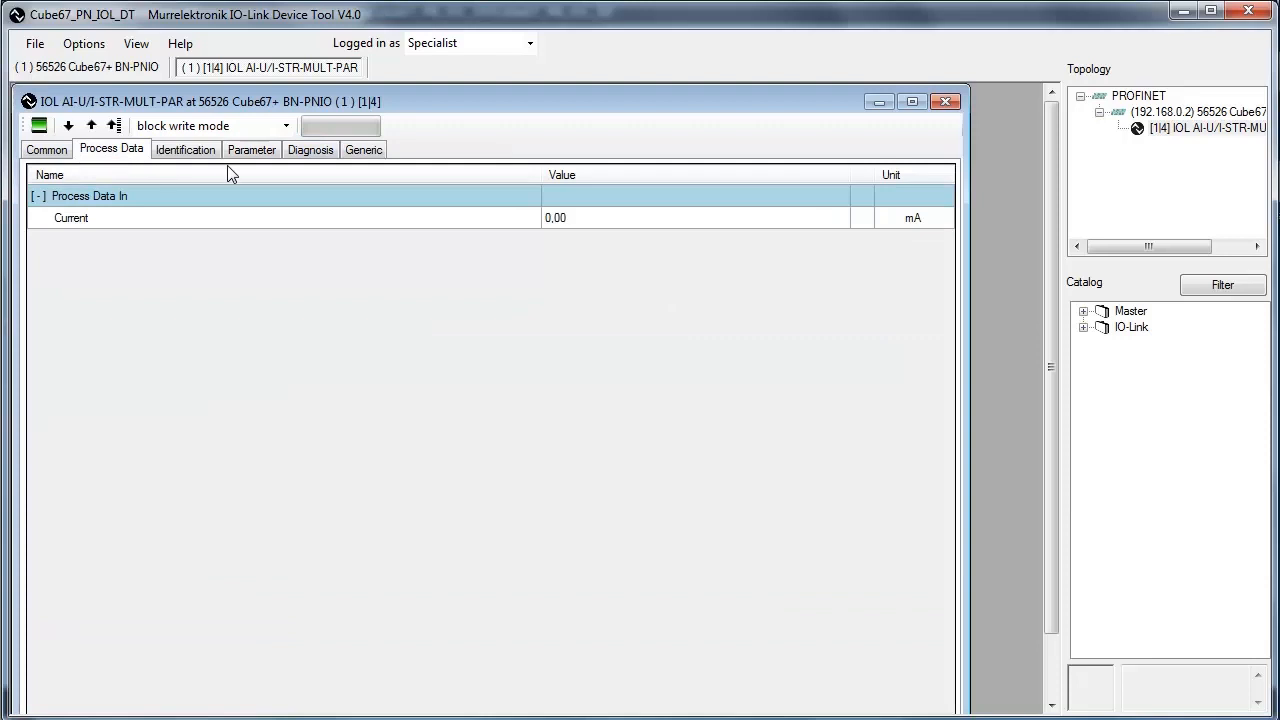
mouse_move(306, 174)
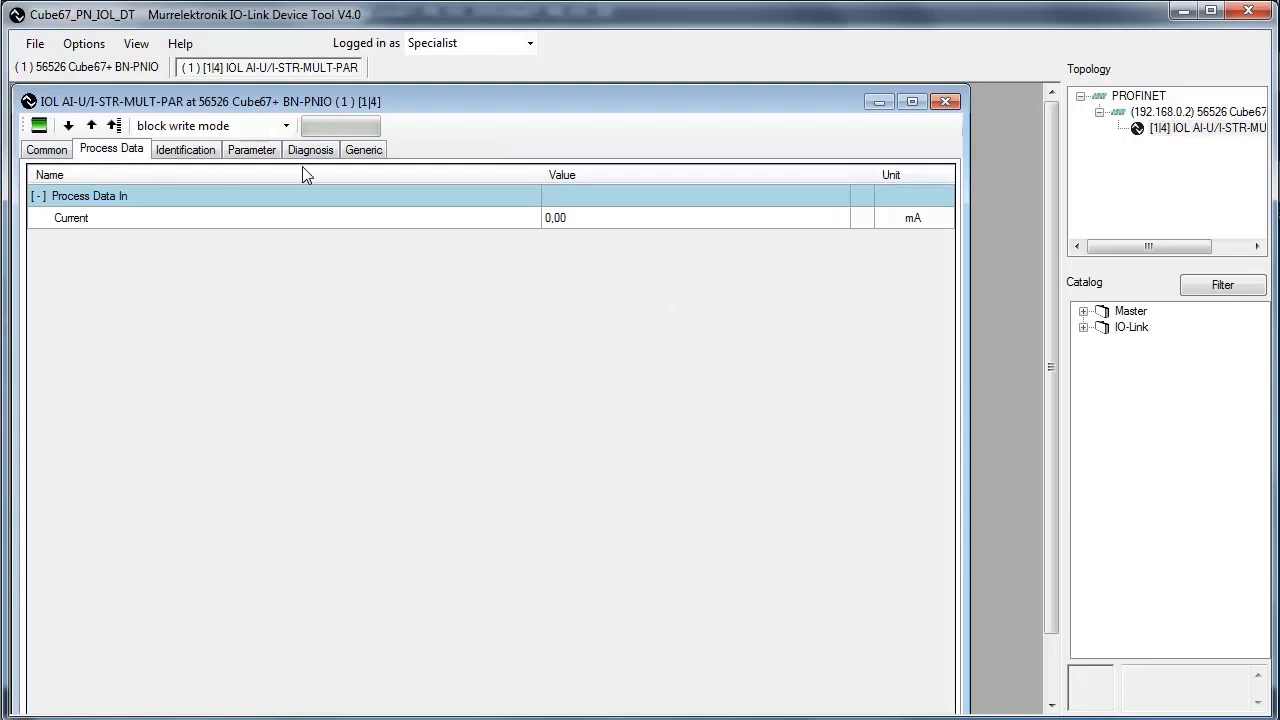